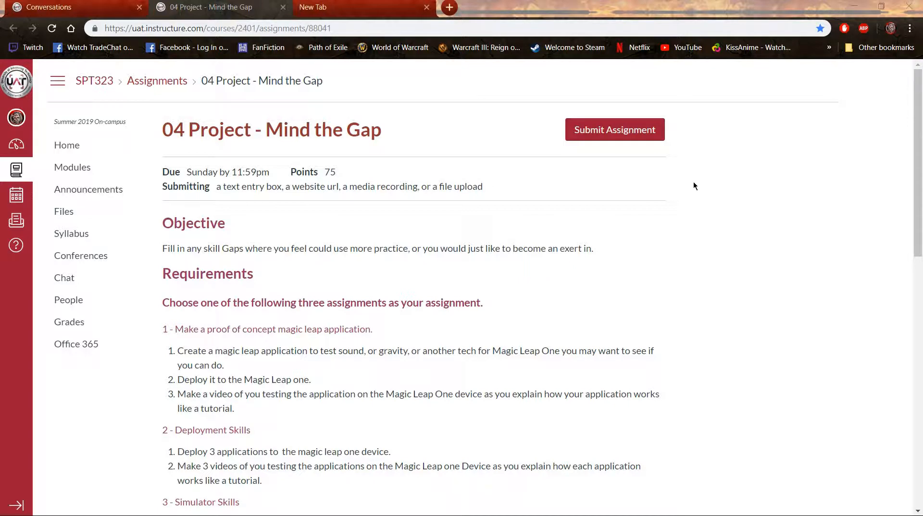
pyautogui.moveTo(797, 102)
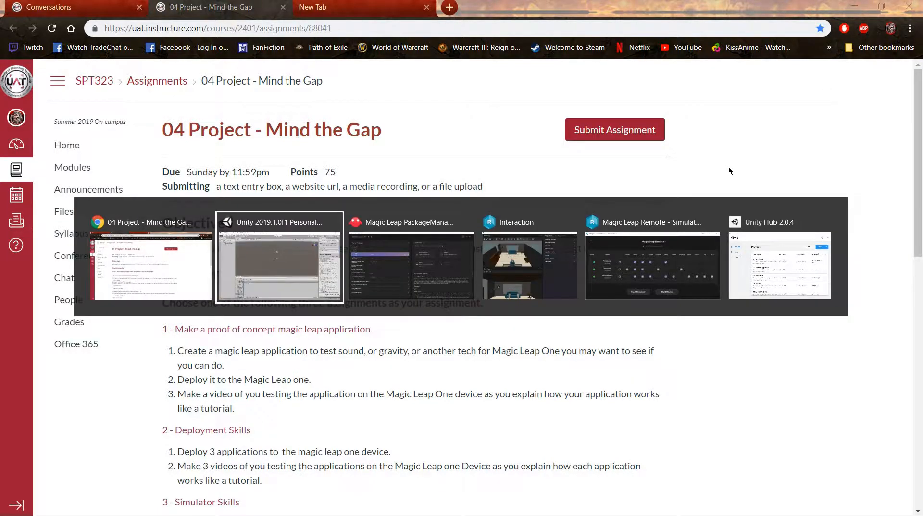
# Browse the Magic Leap Package Manager's package list, then return to the Unity editor.
pyautogui.click(410, 259)
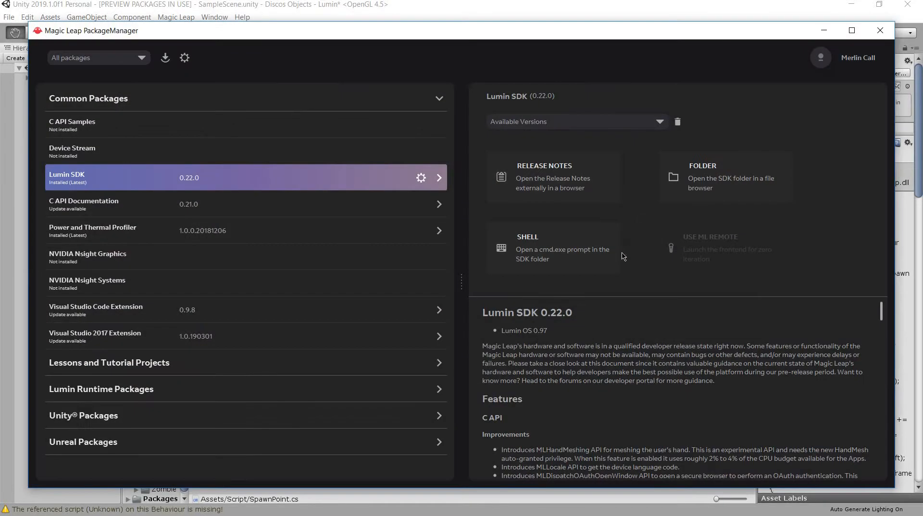
pyautogui.moveTo(357, 200)
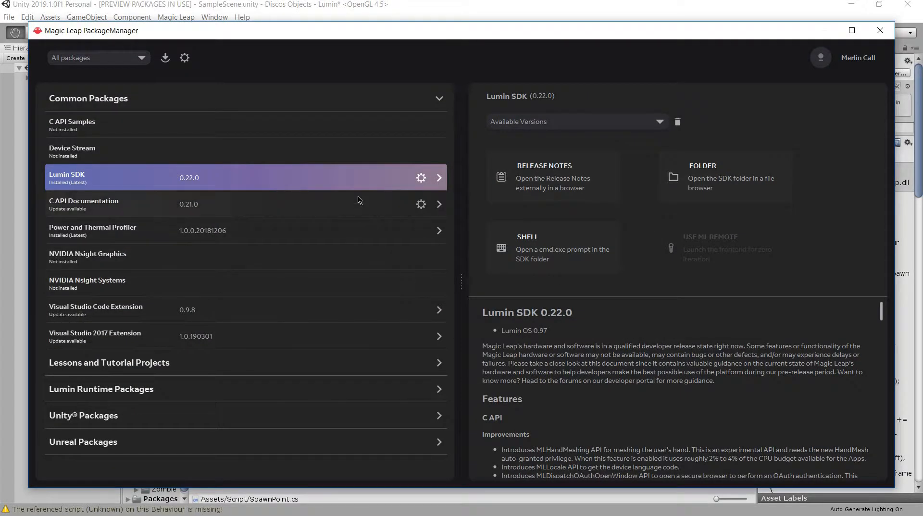
pyautogui.moveTo(323, 180)
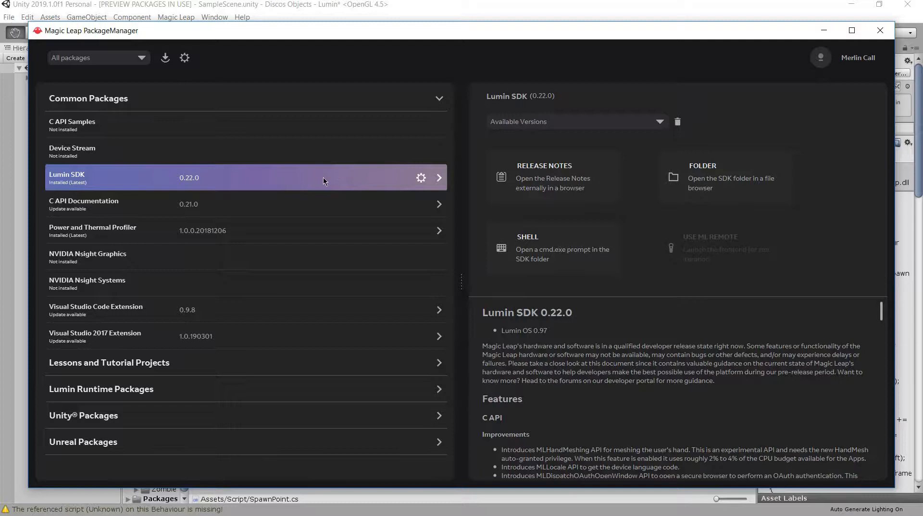
pyautogui.moveTo(682, 289)
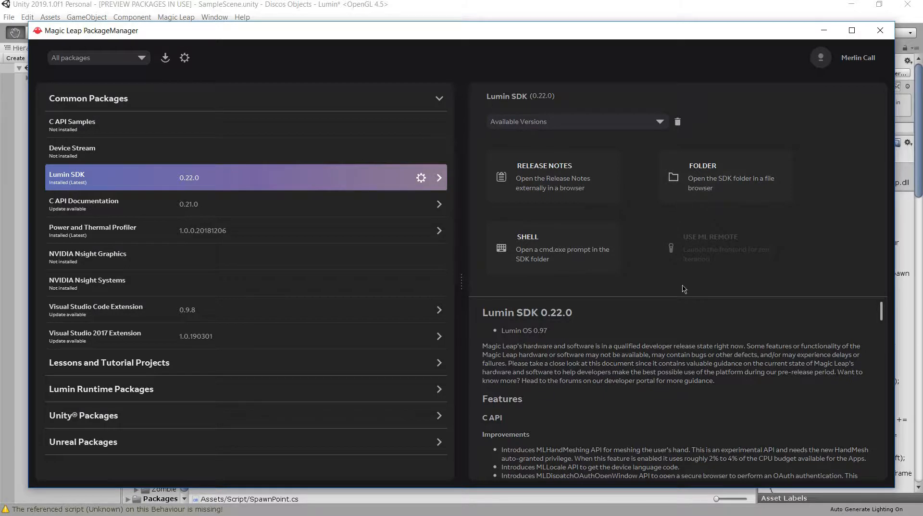
pyautogui.moveTo(701, 255)
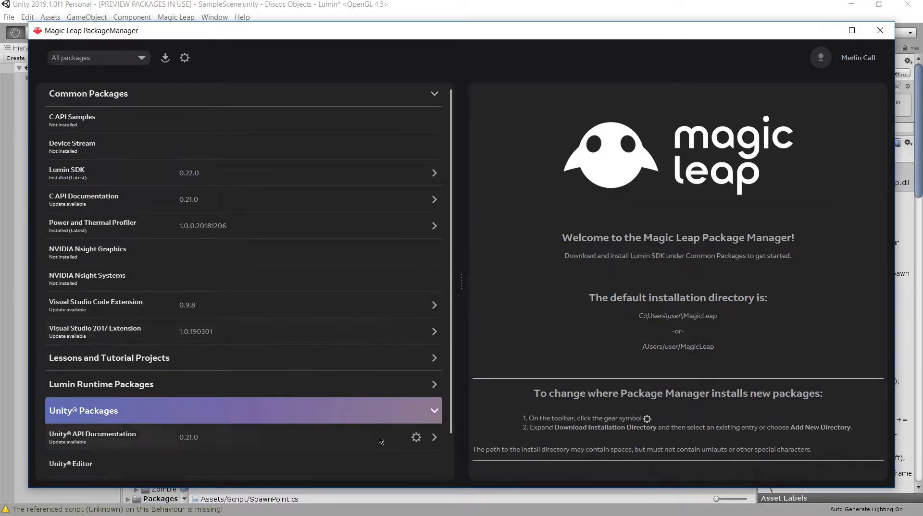
pyautogui.scroll(-3)
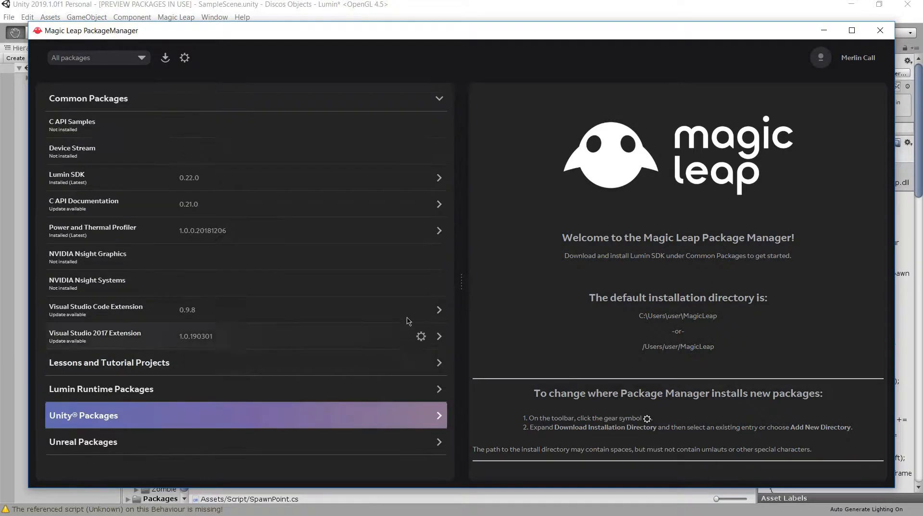
pyautogui.moveTo(350, 198)
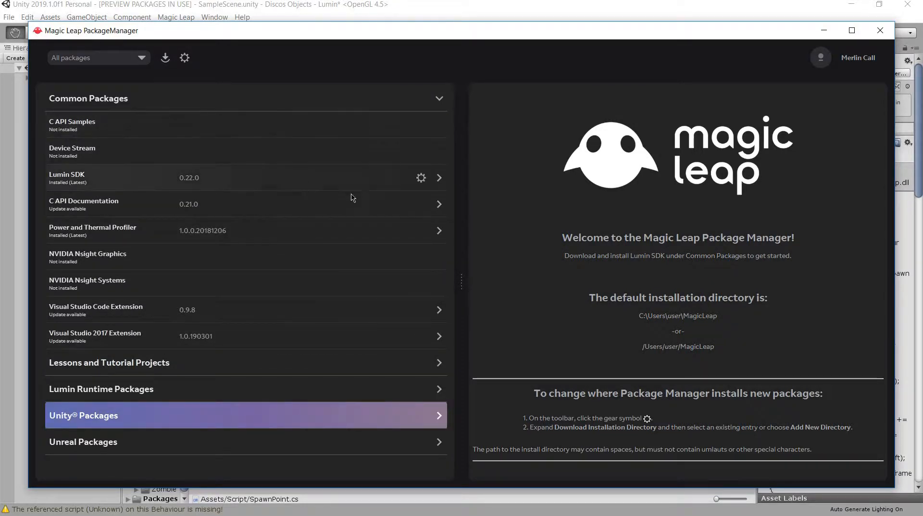
pyautogui.click(176, 178)
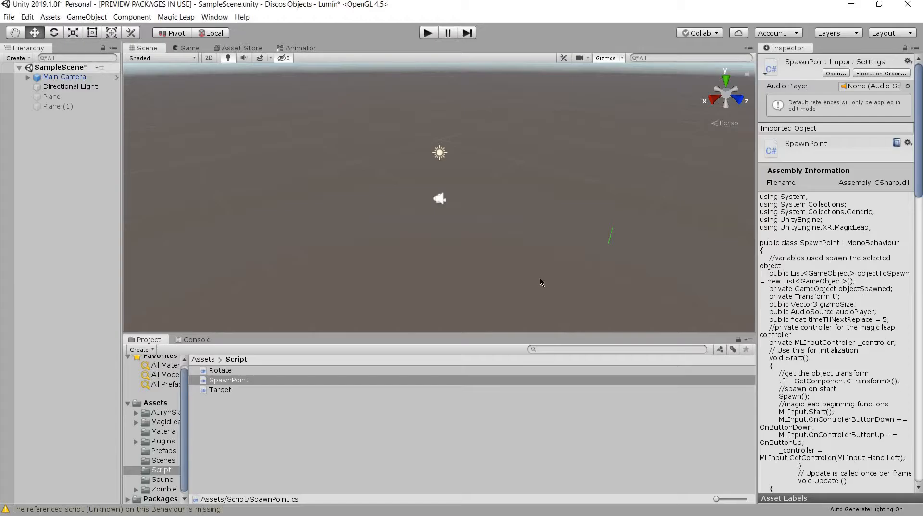
pyautogui.moveTo(286, 199)
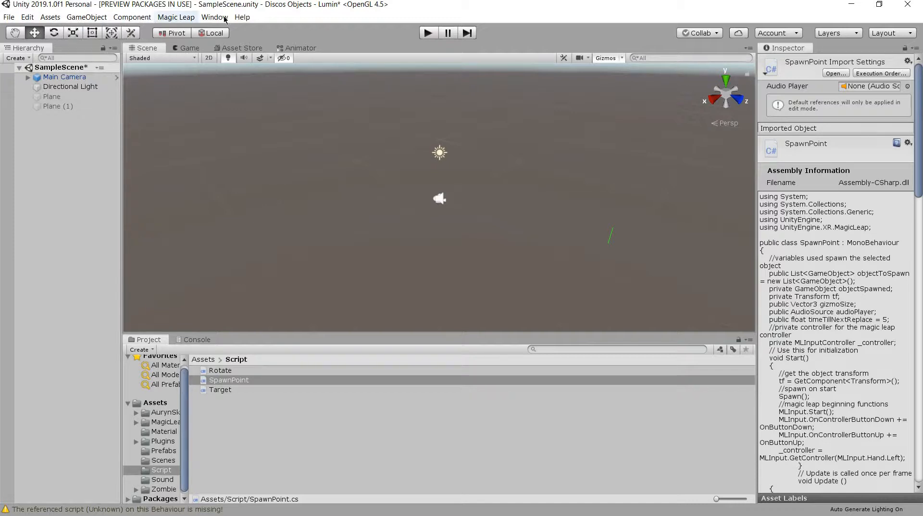
# Deselect the SpawnPoint script so the Inspector goes empty.
pyautogui.click(176, 16)
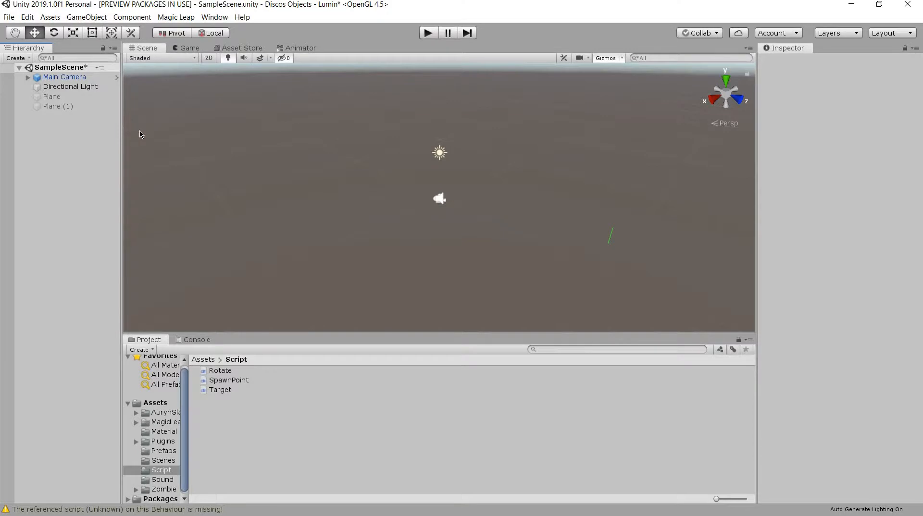
pyautogui.moveTo(312, 178)
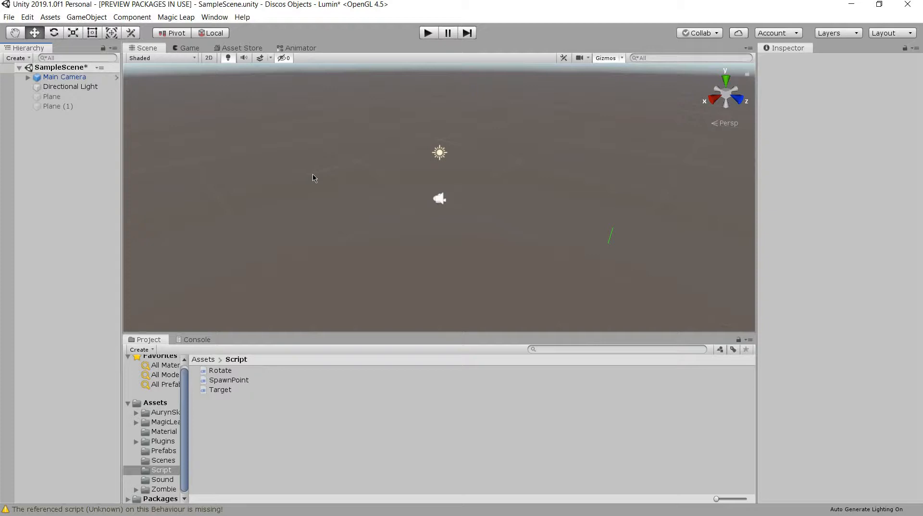
# Check Lumin SDK 0.22.0 details in Package Manager, then return to Unity.
pyautogui.click(52, 96)
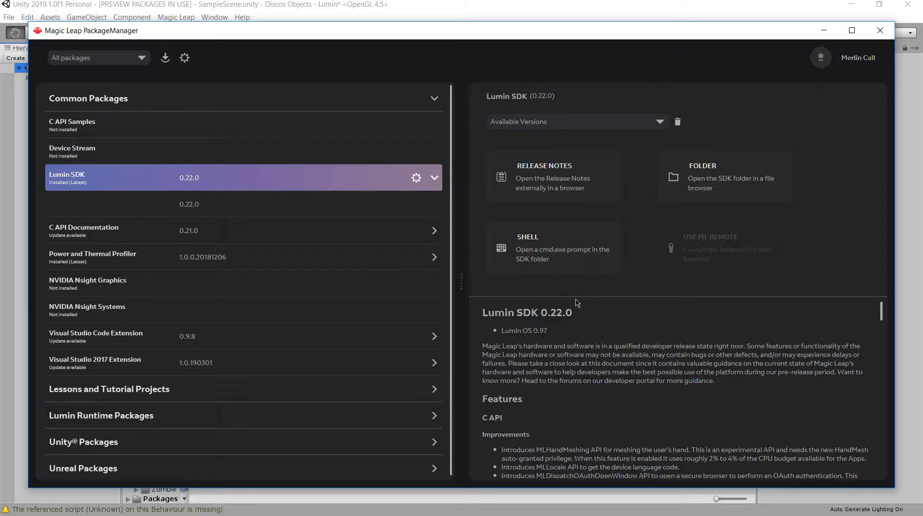
pyautogui.moveTo(639, 332)
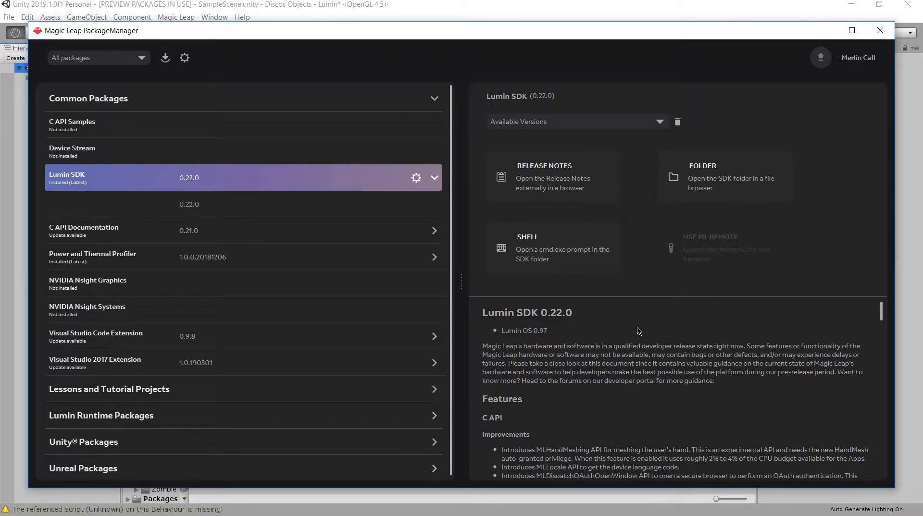
pyautogui.click(879, 30)
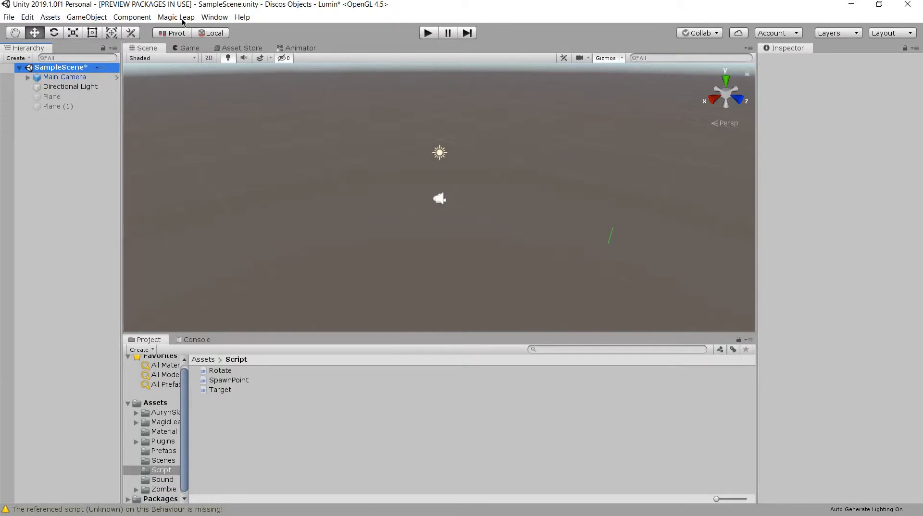
# Dismiss the Magic Leap tools menu, then browse the MagicLeap and AurynSky asset folders.
pyautogui.click(175, 16)
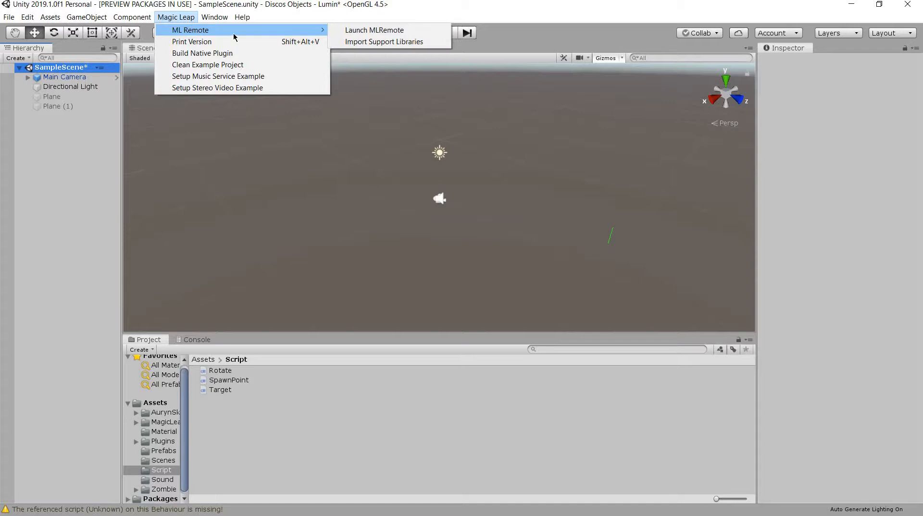
pyautogui.moveTo(282, 32)
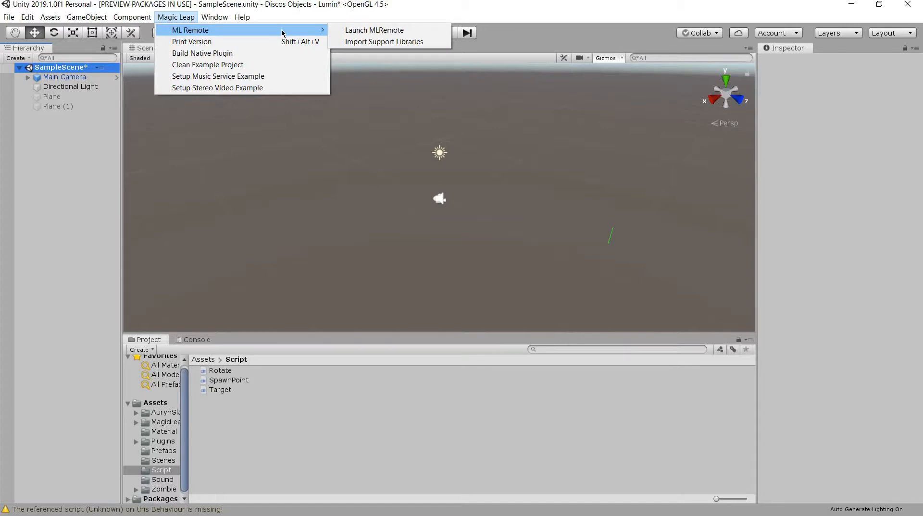
pyautogui.moveTo(374, 30)
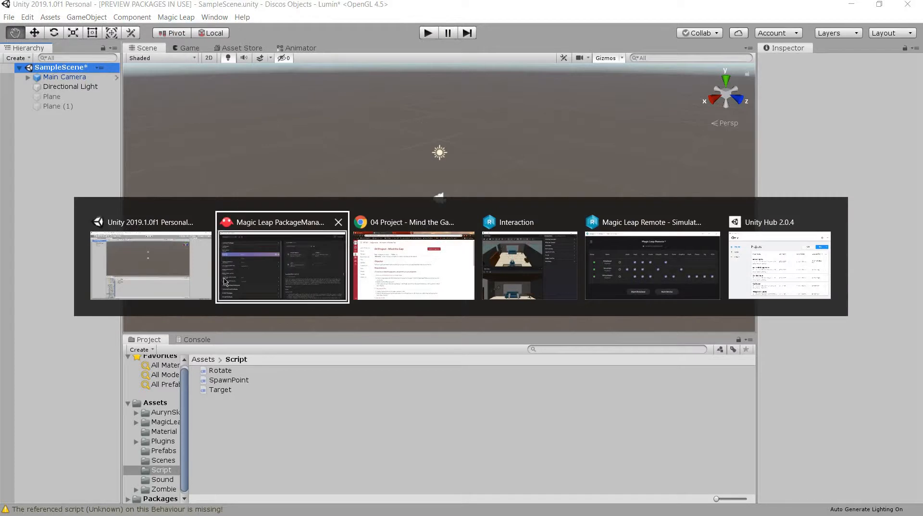
pyautogui.click(176, 16)
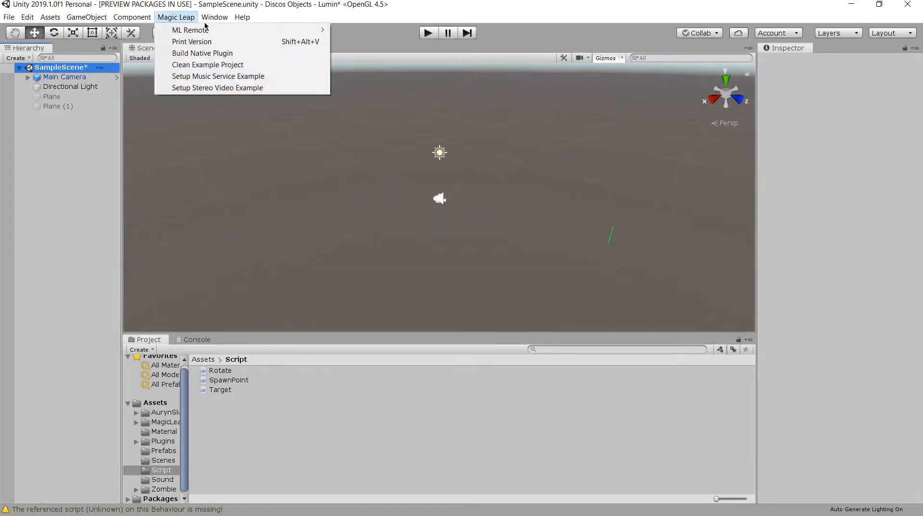
pyautogui.moveTo(189, 30)
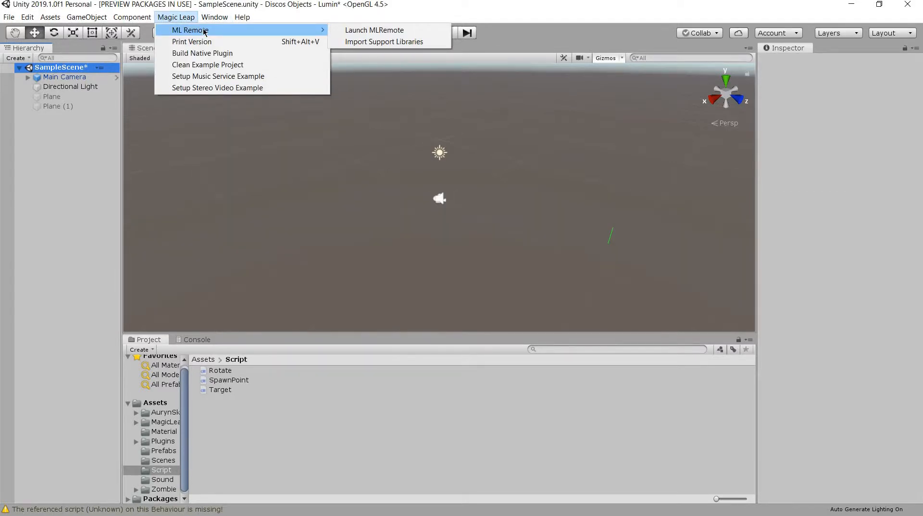
pyautogui.click(244, 262)
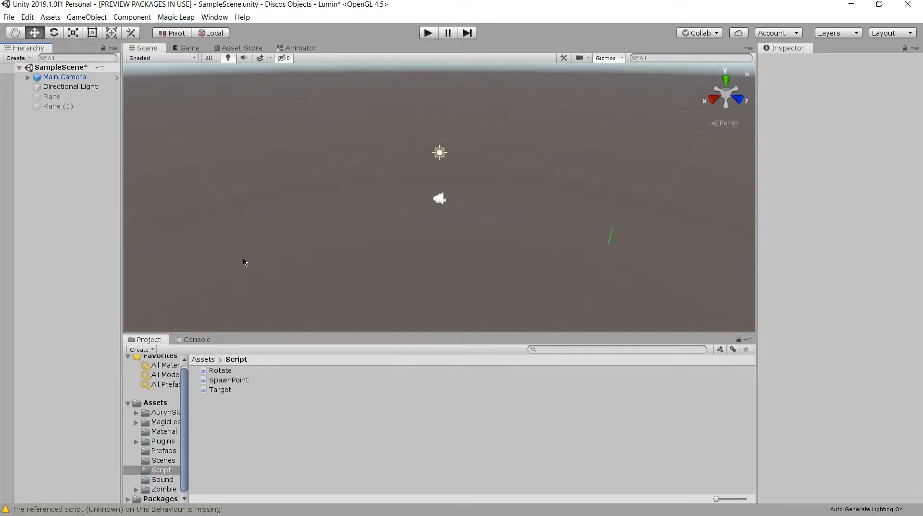
pyautogui.moveTo(148, 422)
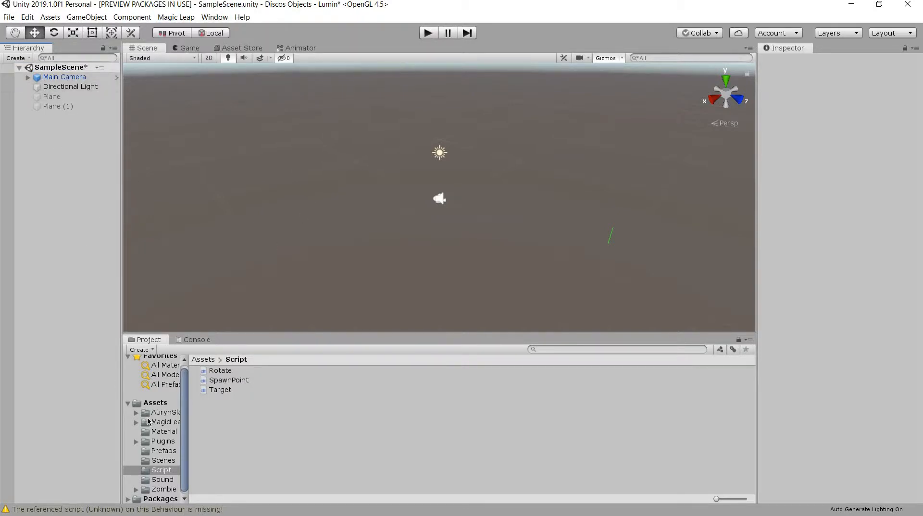
pyautogui.click(167, 422)
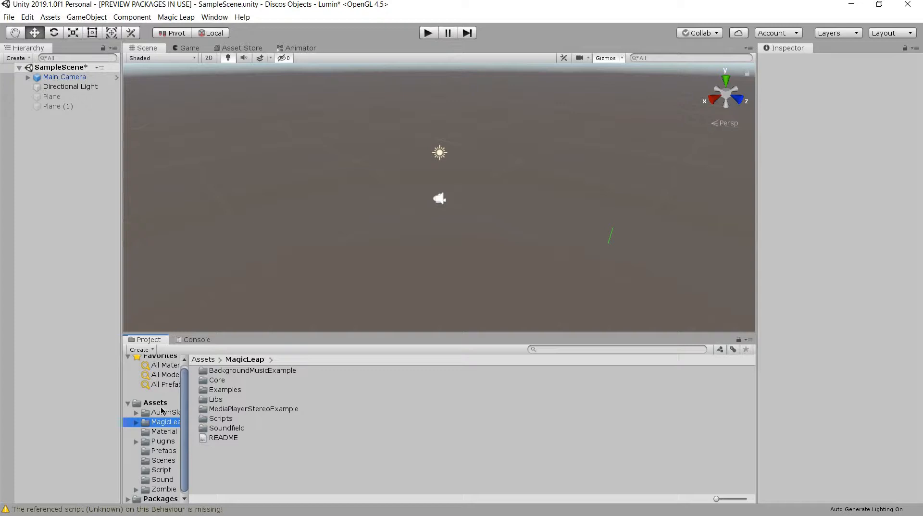
pyautogui.click(165, 412)
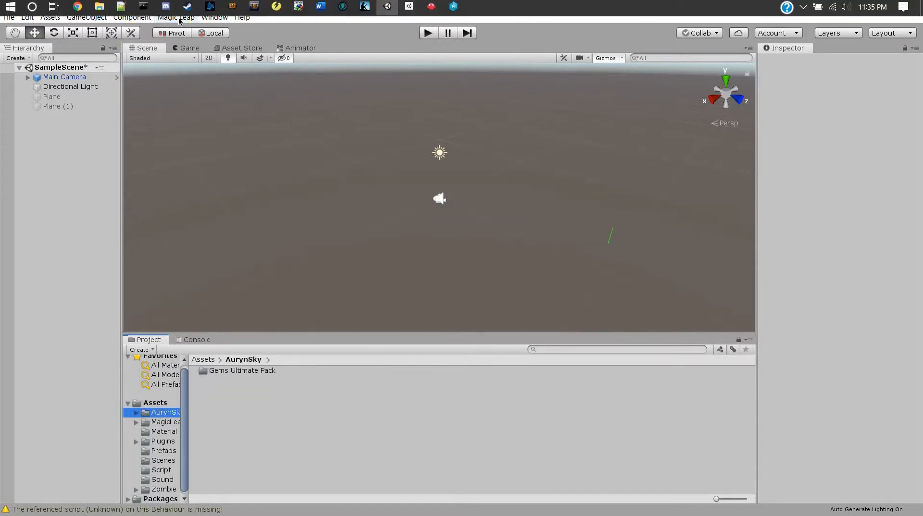
# Bring the Magic Leap Remote Simulator Mode window to the front.
pyautogui.click(175, 16)
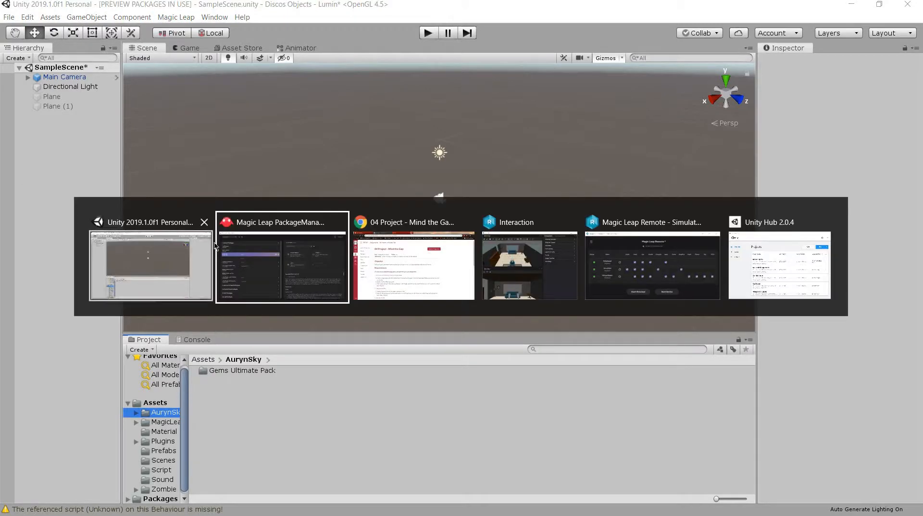
pyautogui.click(281, 265)
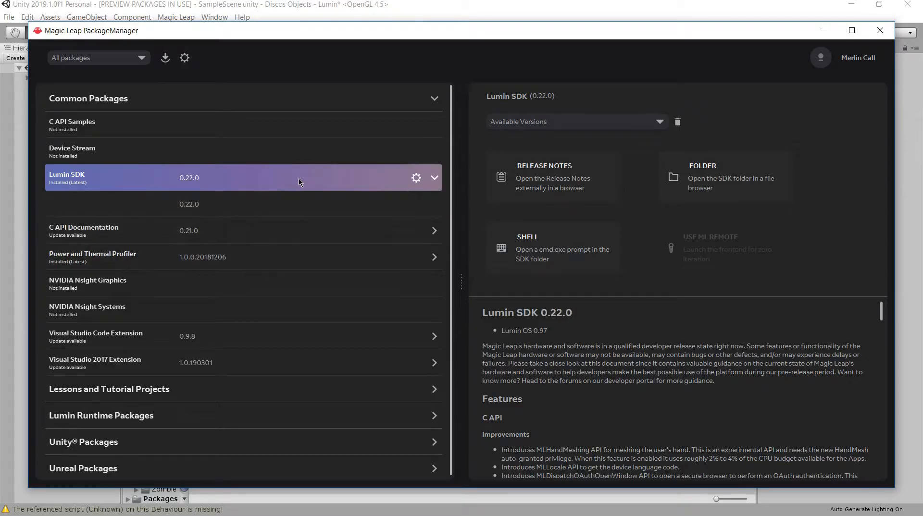
pyautogui.moveTo(695, 265)
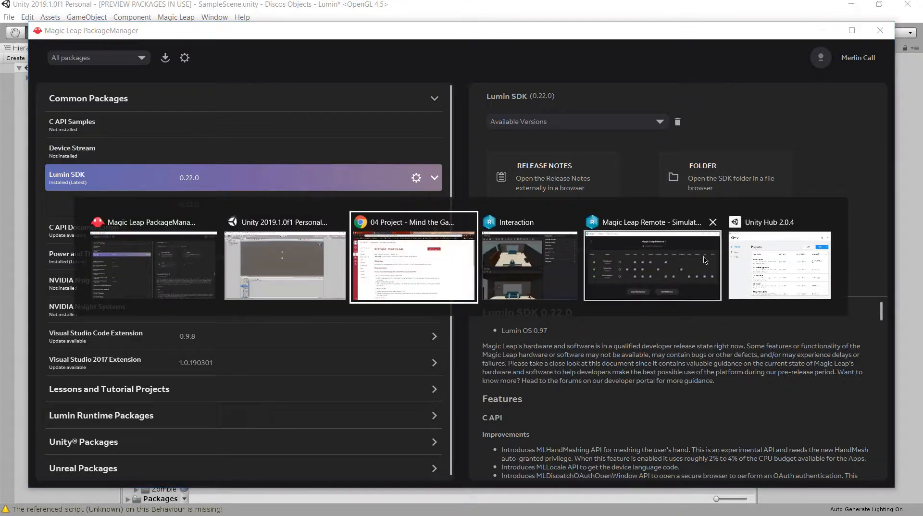
pyautogui.moveTo(284, 264)
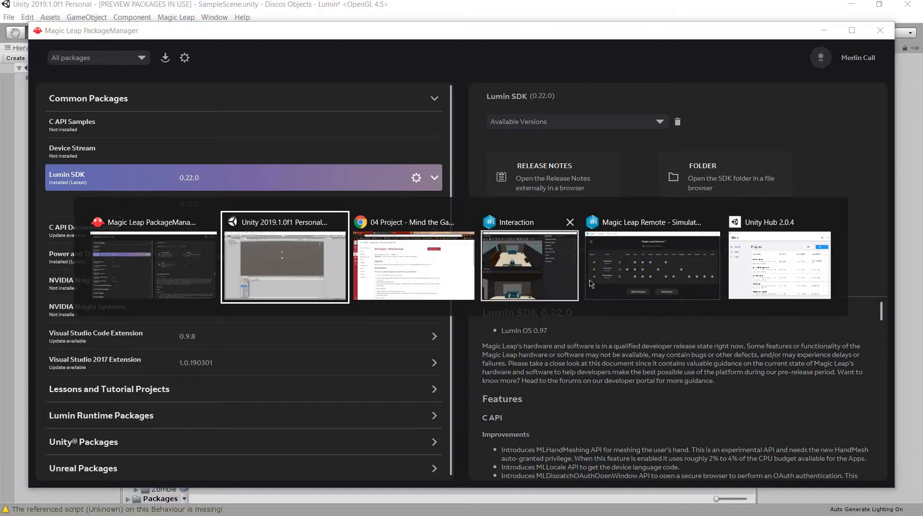
pyautogui.click(651, 265)
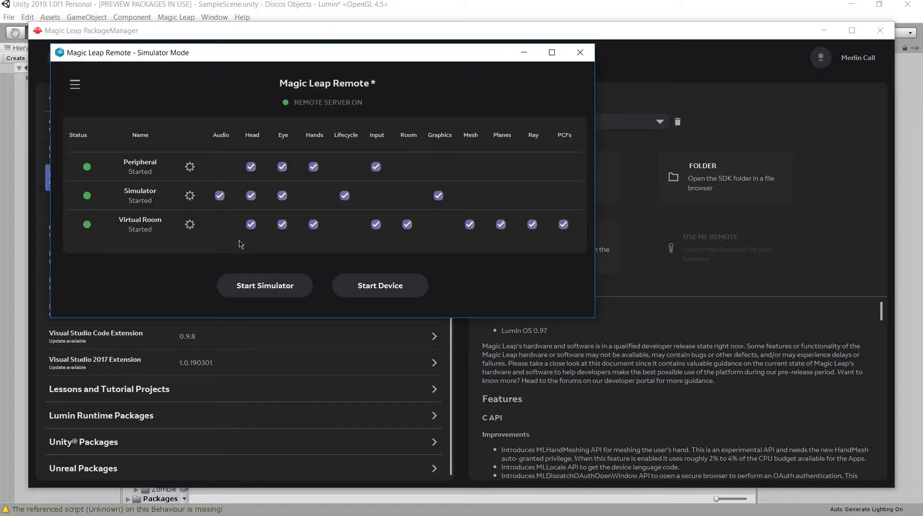
# Restart the simulator, confirm the server restart, and show the Interaction window.
pyautogui.click(265, 285)
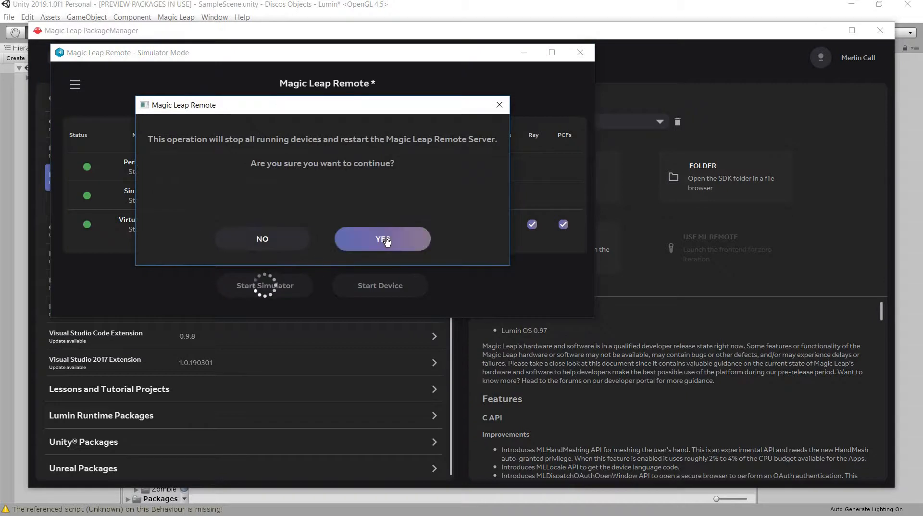
pyautogui.click(382, 239)
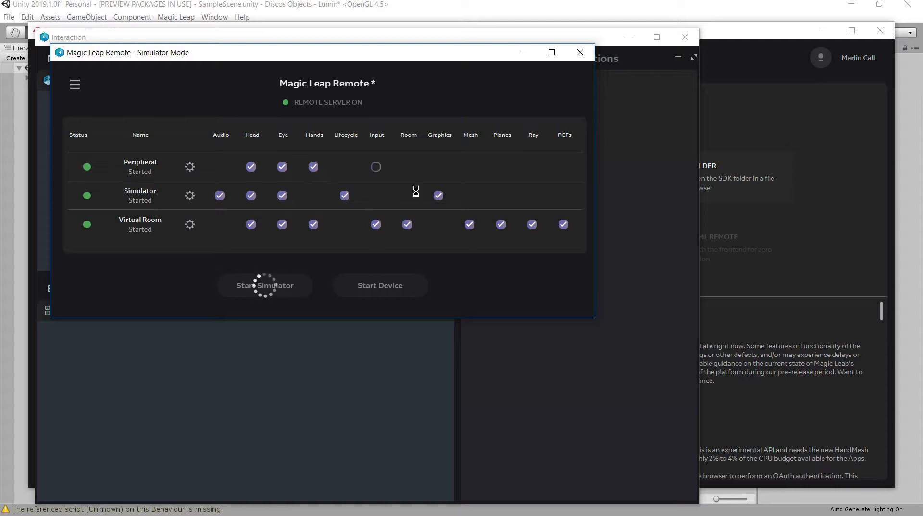
pyautogui.click(579, 53)
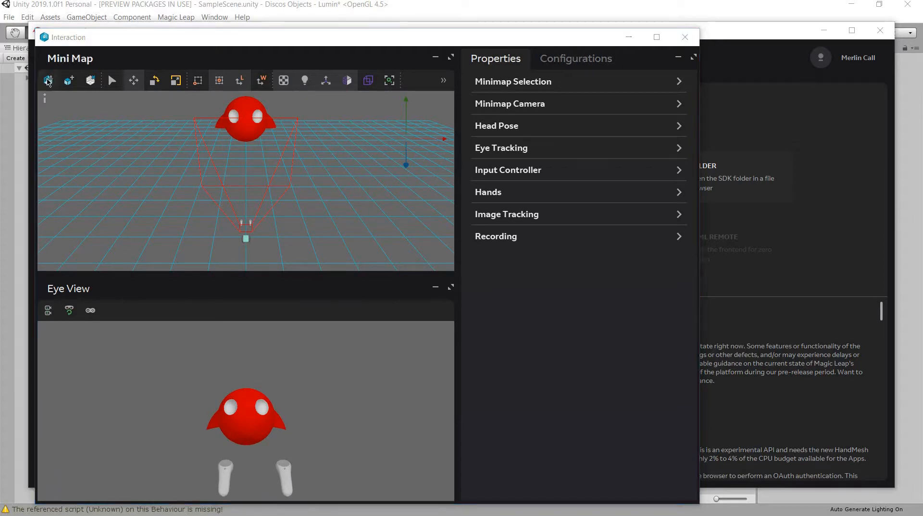
# Load a room from mlsdk/v0.22.0/VirtualDevice/data/VirtualRooms and play the Unity scene.
pyautogui.click(48, 81)
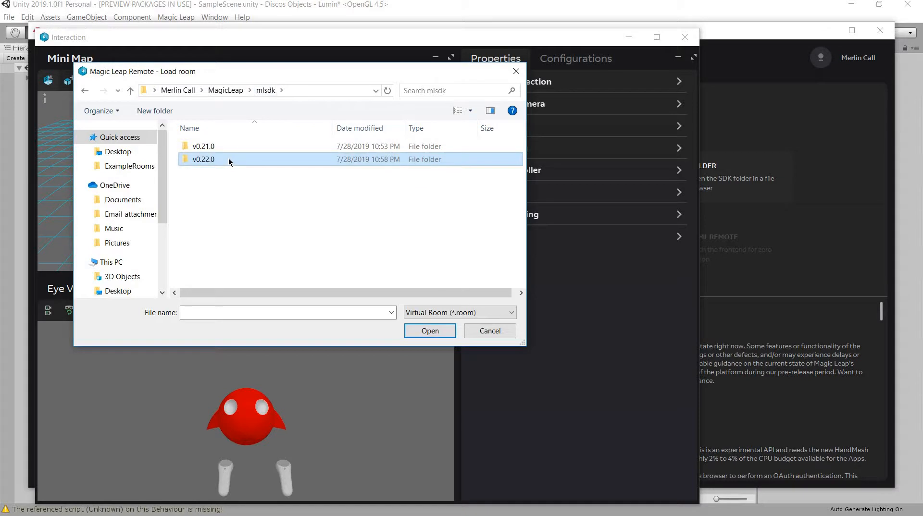
pyautogui.doubleClick(203, 159)
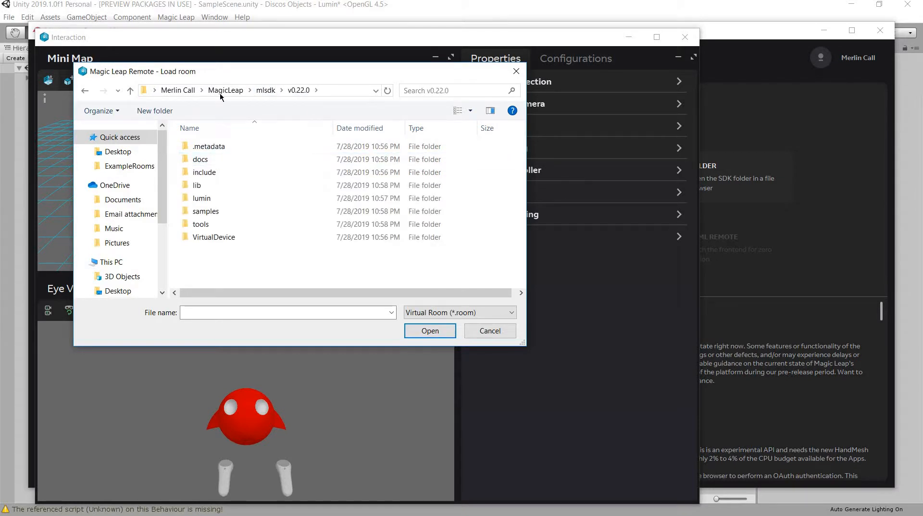
pyautogui.moveTo(269, 218)
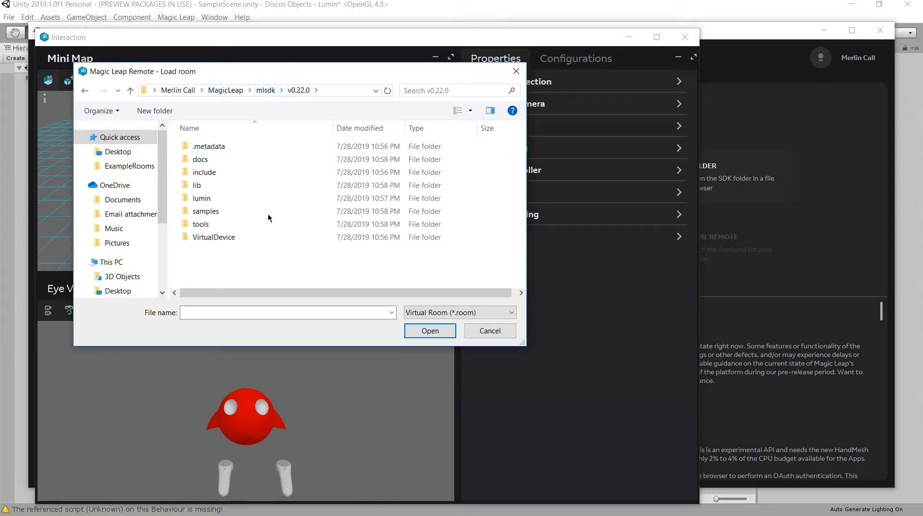
pyautogui.doubleClick(215, 237)
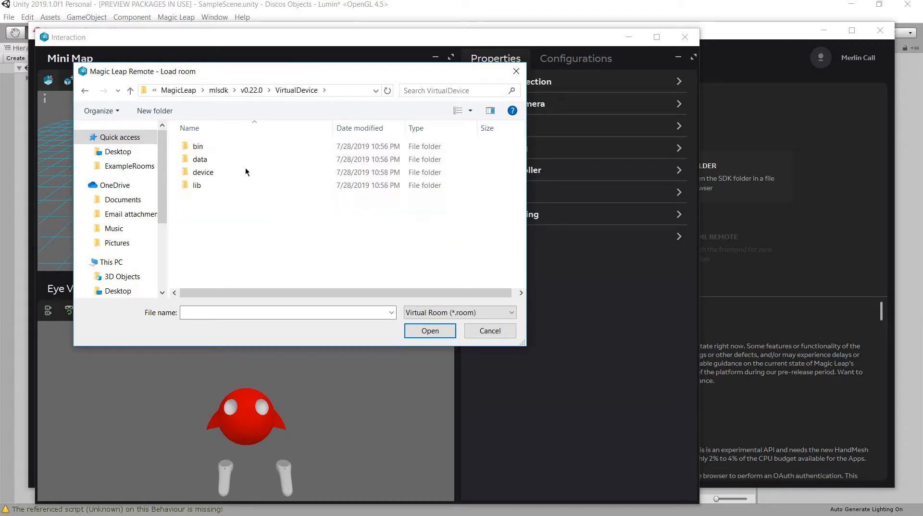
pyautogui.doubleClick(200, 159)
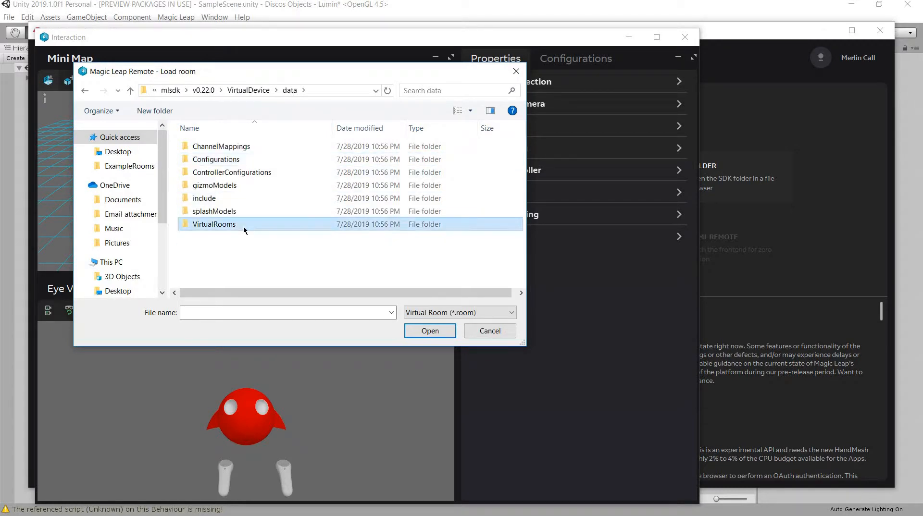
pyautogui.doubleClick(213, 224)
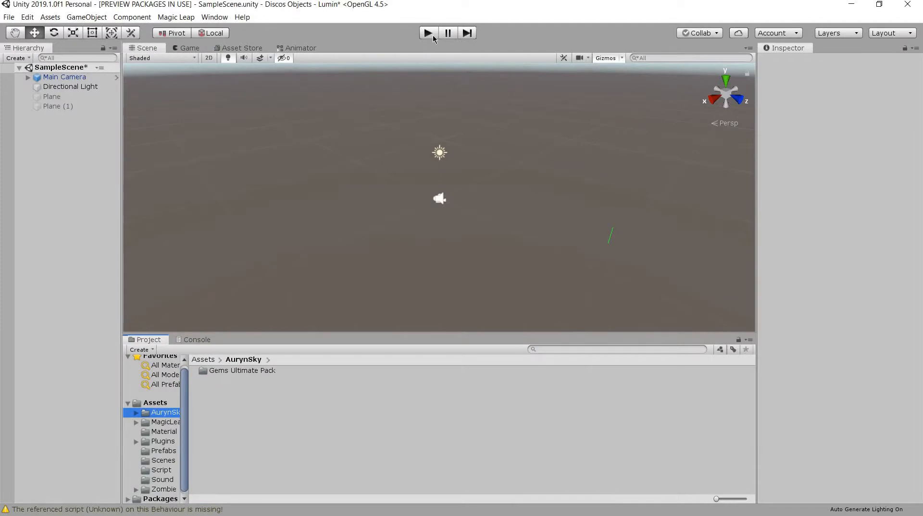
pyautogui.click(427, 32)
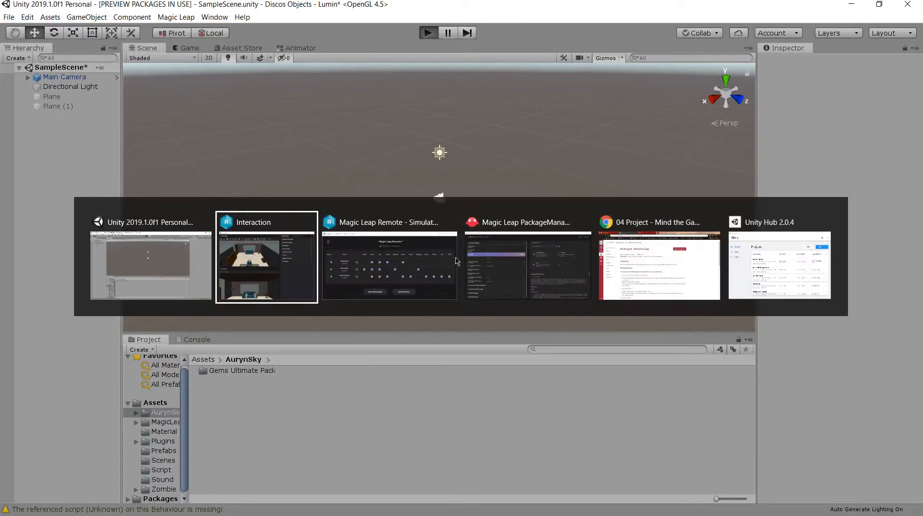
pyautogui.click(266, 259)
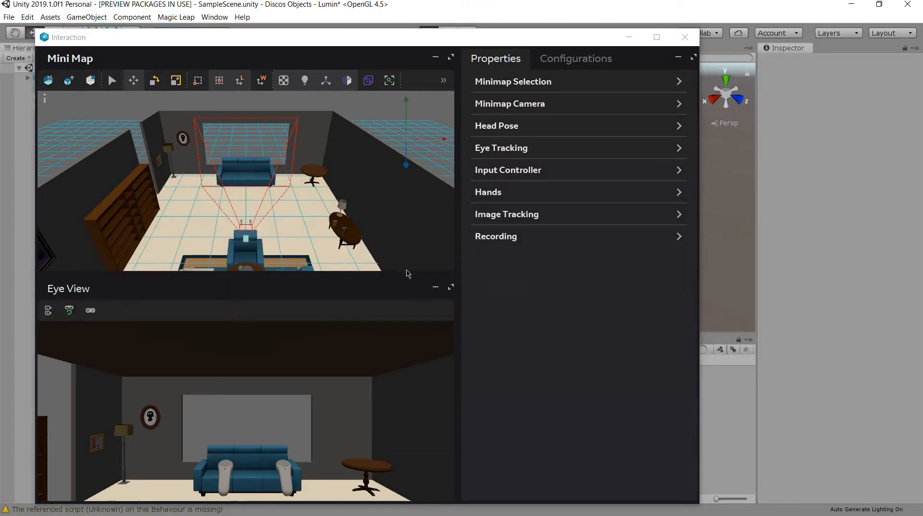
pyautogui.moveTo(388, 224)
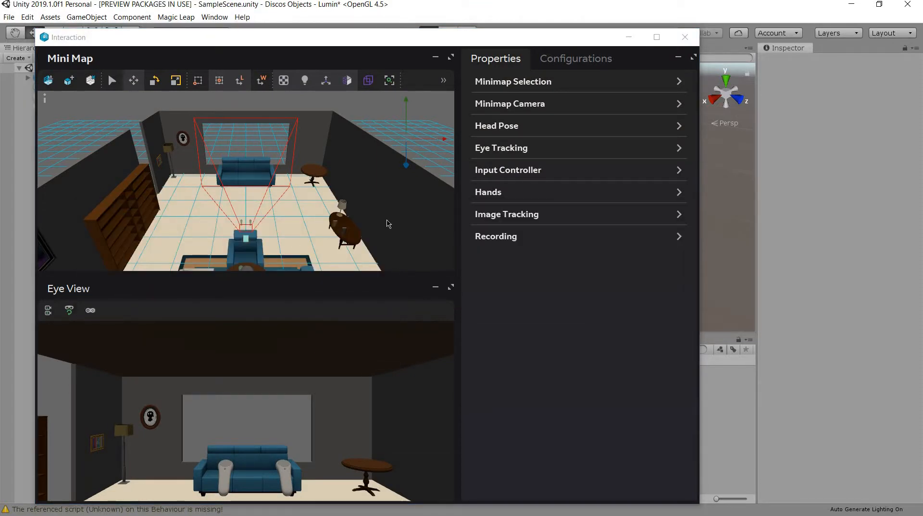
# Watch a red Diamondo Gem spawn in the living room and collapse Input Controller properties.
pyautogui.click(427, 32)
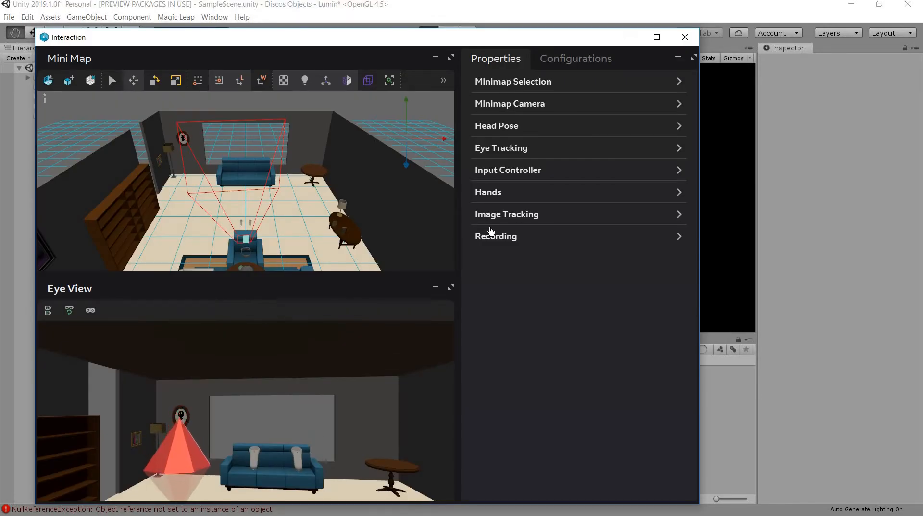
pyautogui.moveTo(678, 170)
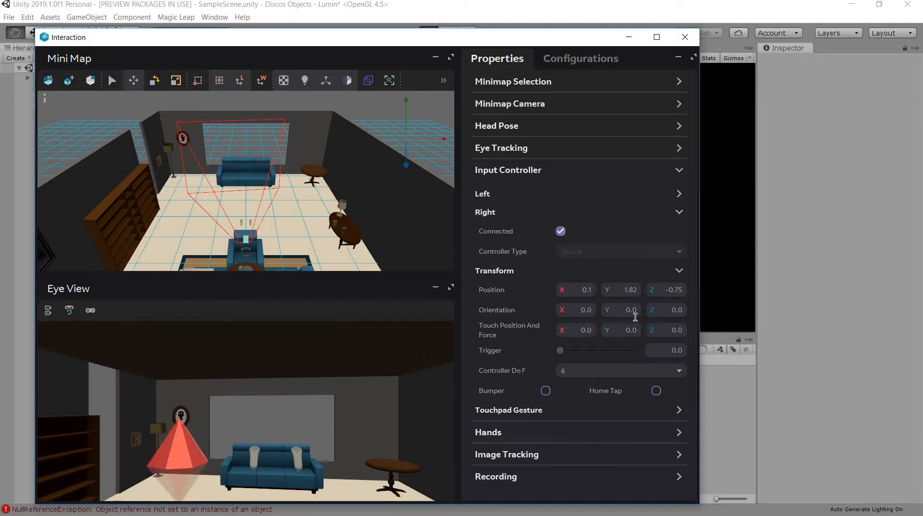
pyautogui.click(678, 170)
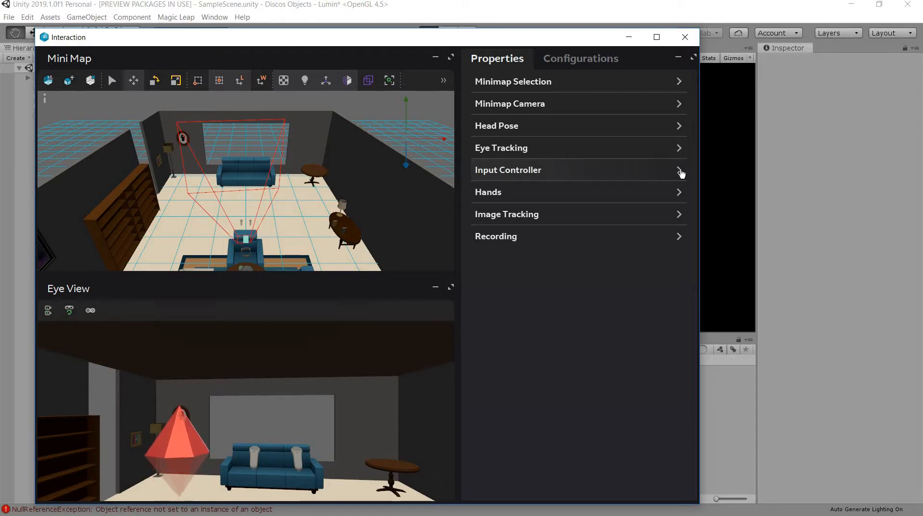
pyautogui.moveTo(263, 419)
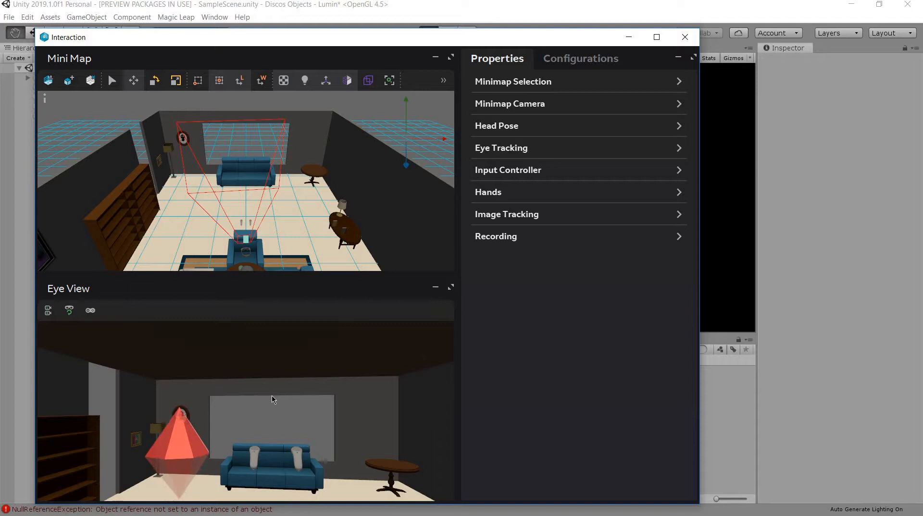
pyautogui.press('alt+tab')
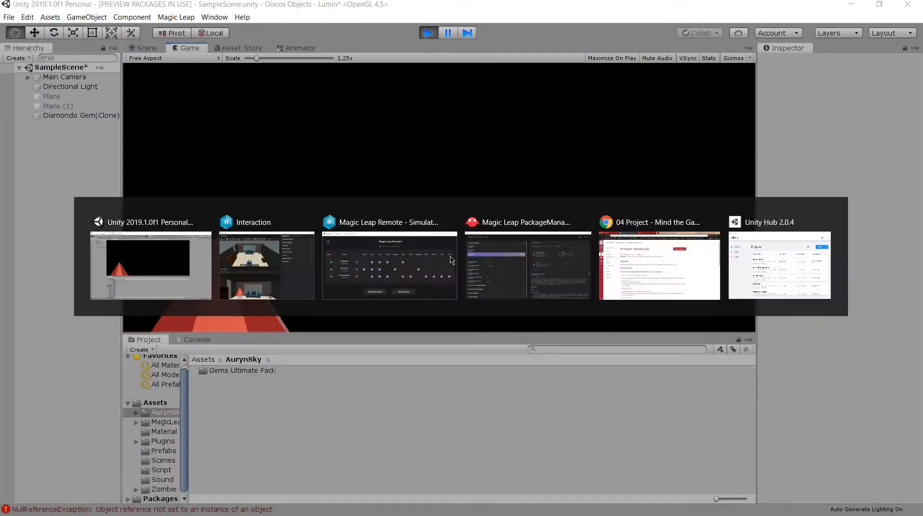
# Watch the Spiral Gem appear in the simulator, then return to Unity's Game view.
pyautogui.click(265, 266)
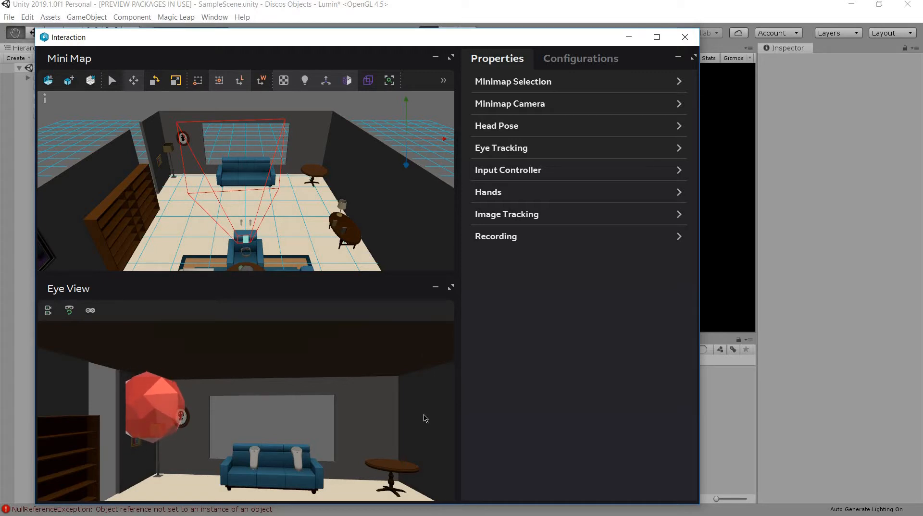
pyautogui.press('alt+tab')
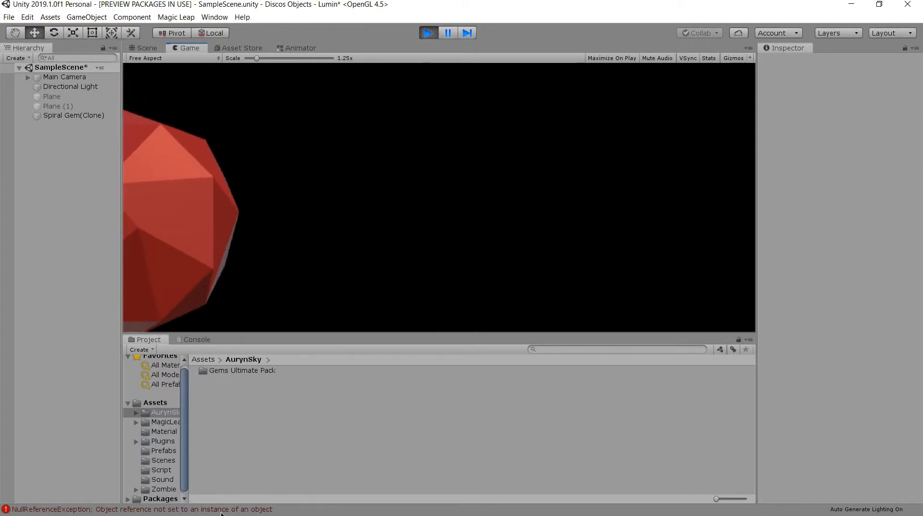
# Clear the SpawnPoint NullReferenceException errors in the Console and return to Project assets.
pyautogui.click(196, 340)
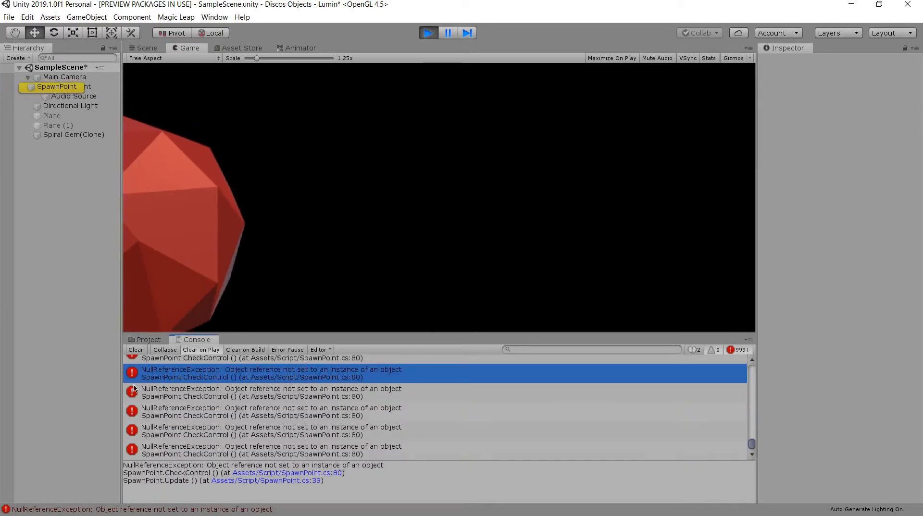
pyautogui.click(135, 349)
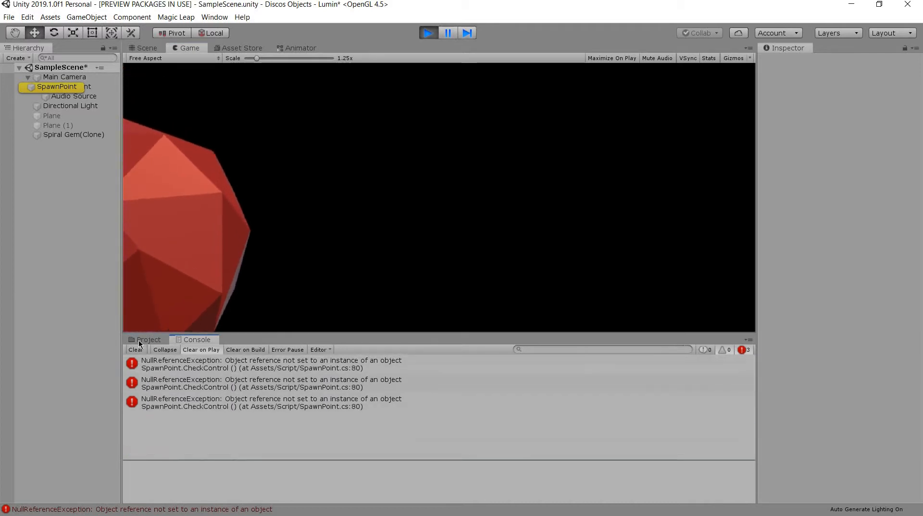
pyautogui.click(148, 340)
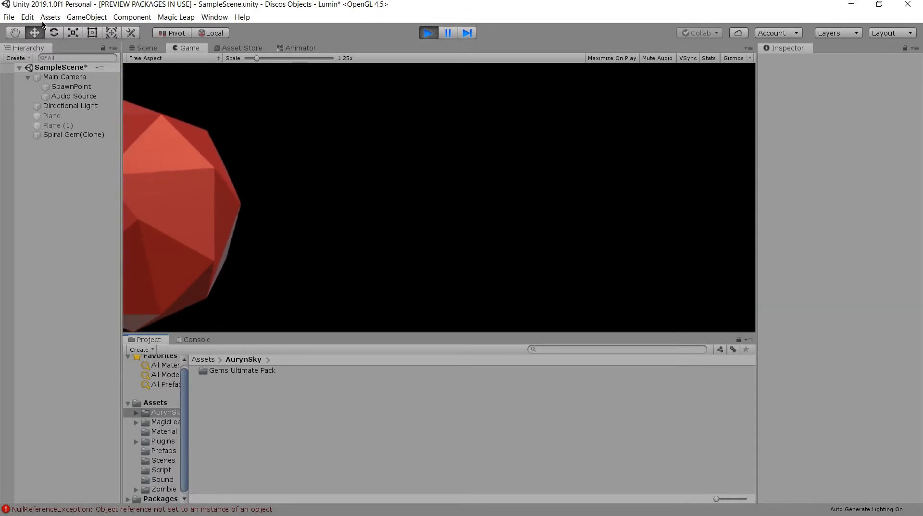
# Review the Player Graphics APIs (OpenGLCore, Direct3D11) in Project Settings, then close Project Settings.
pyautogui.click(27, 17)
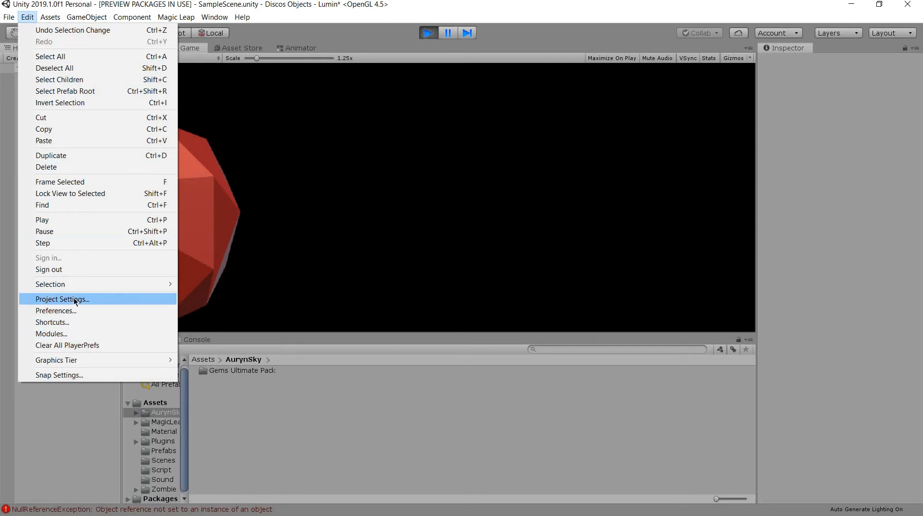
pyautogui.click(62, 298)
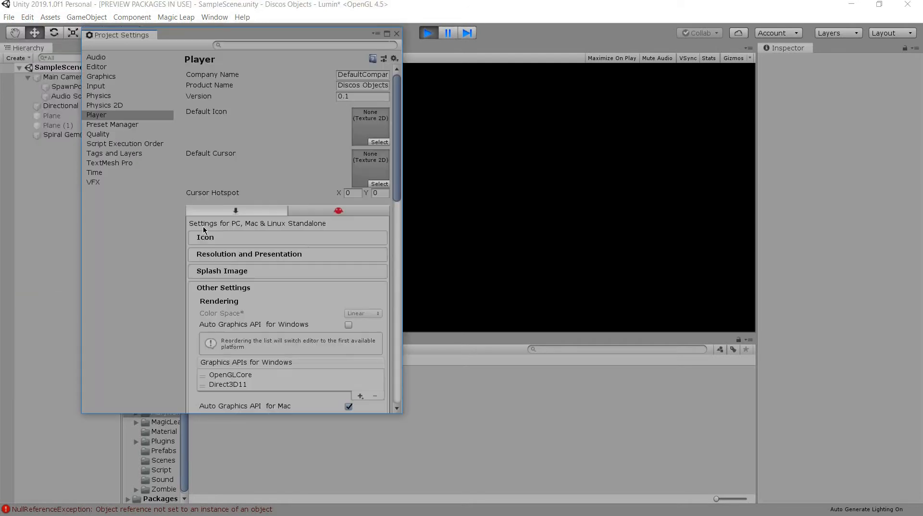
pyautogui.moveTo(146, 85)
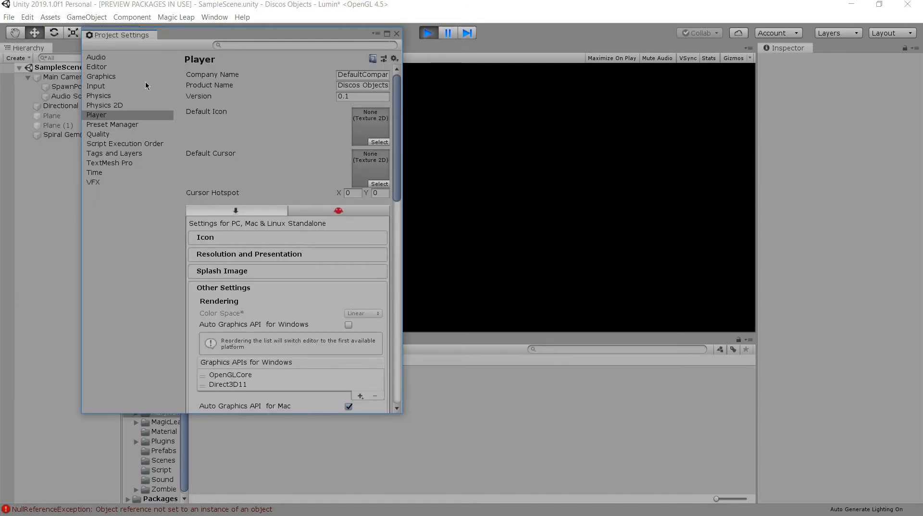
pyautogui.moveTo(233, 223)
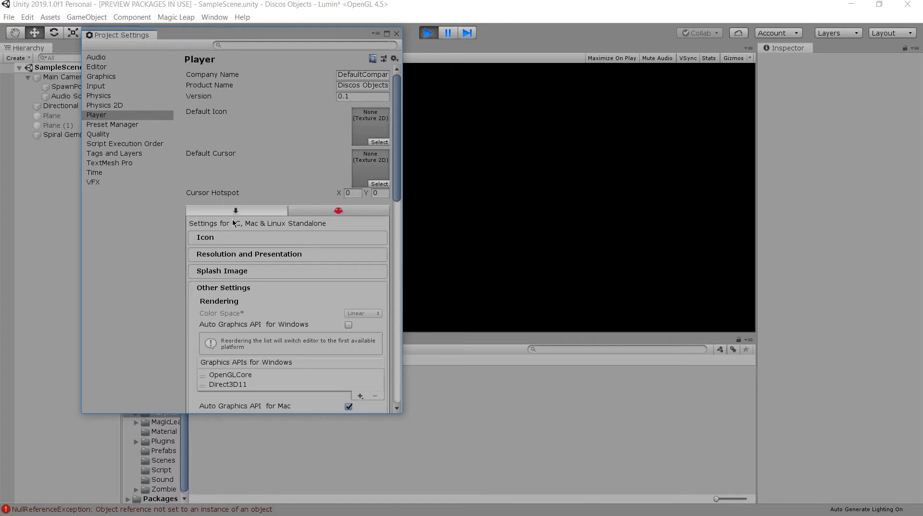
pyautogui.moveTo(267, 272)
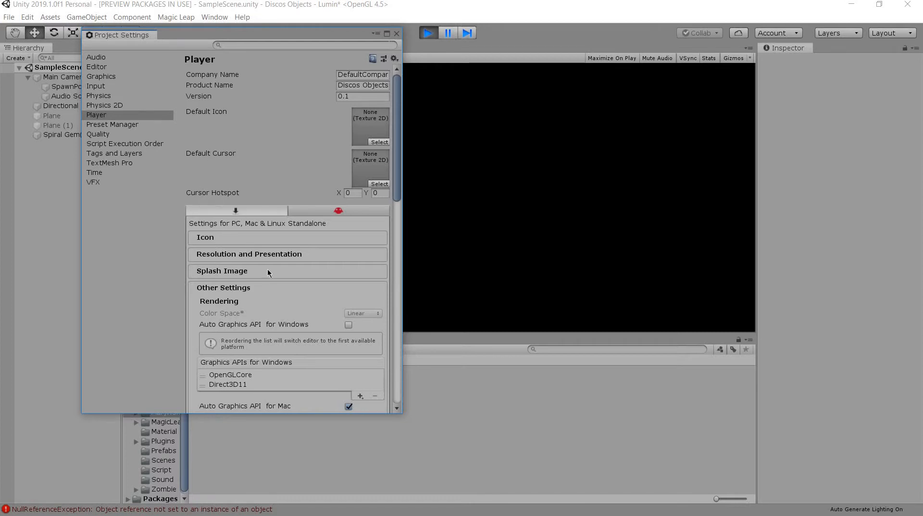
pyautogui.scroll(-3)
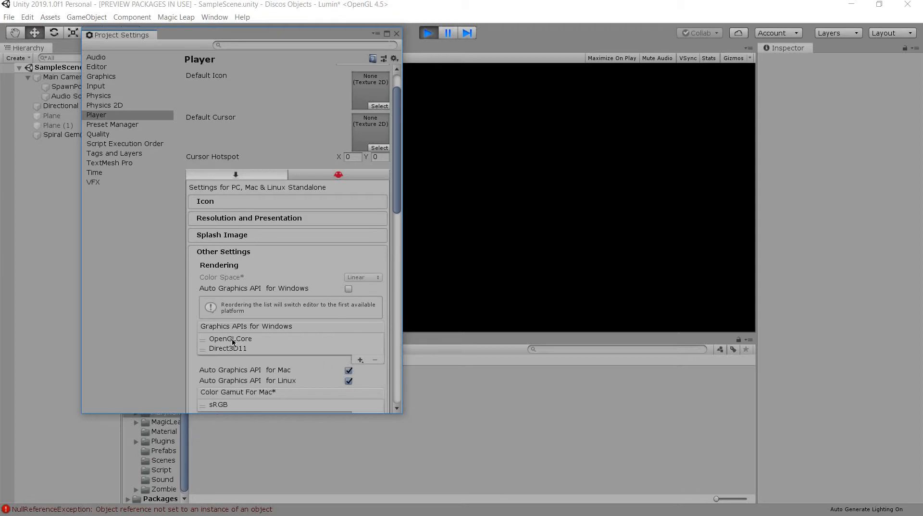
pyautogui.moveTo(247, 353)
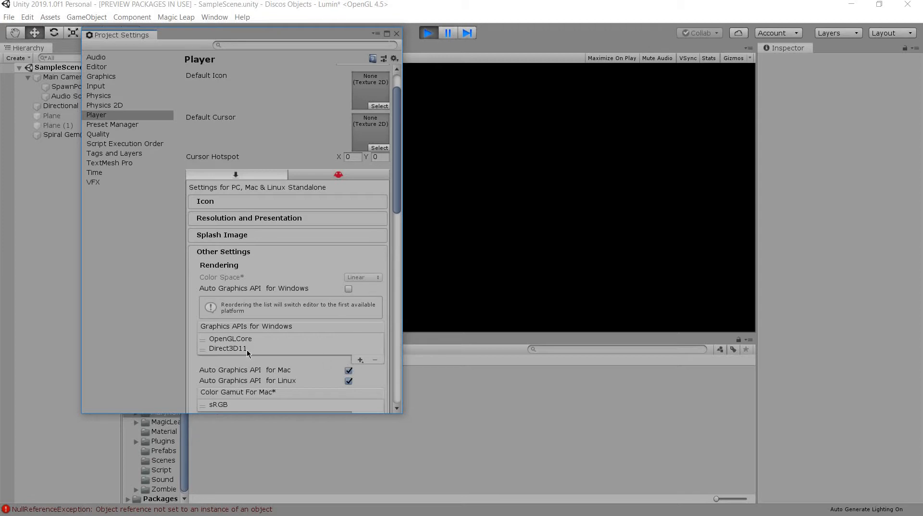
pyautogui.moveTo(258, 352)
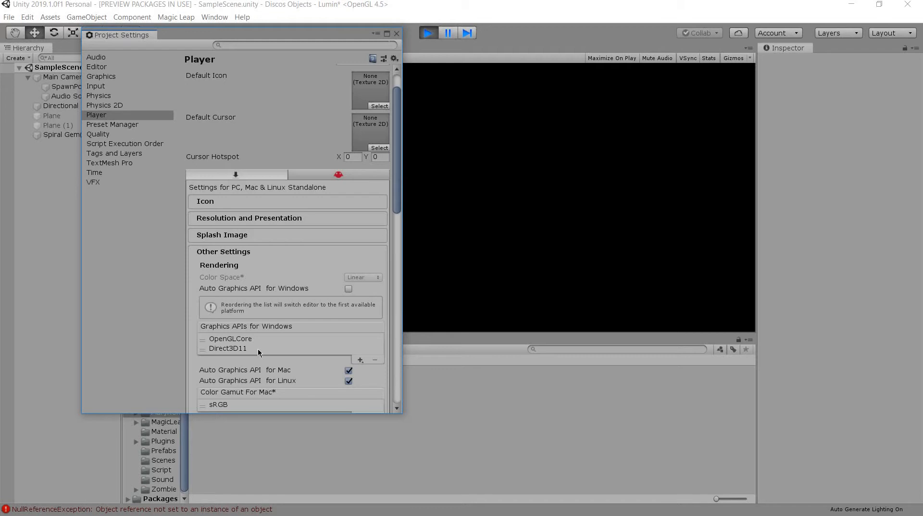
pyautogui.moveTo(302, 291)
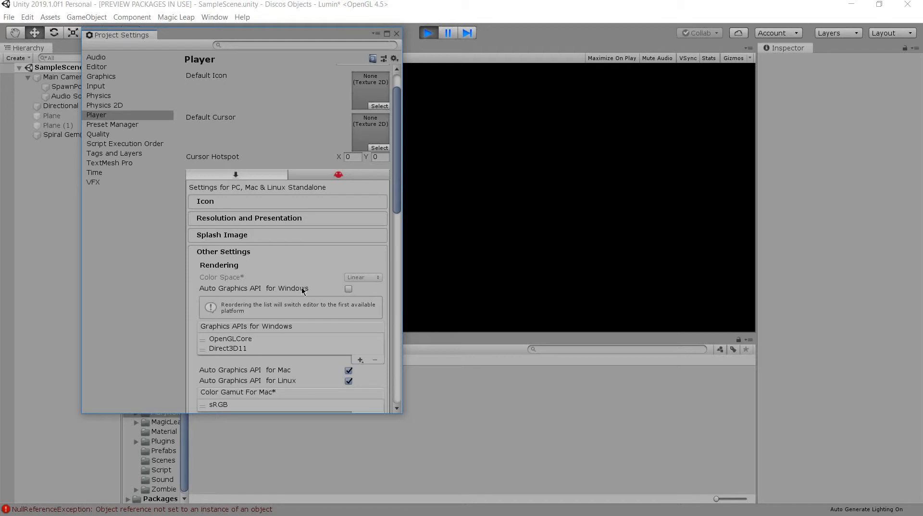
pyautogui.moveTo(326, 234)
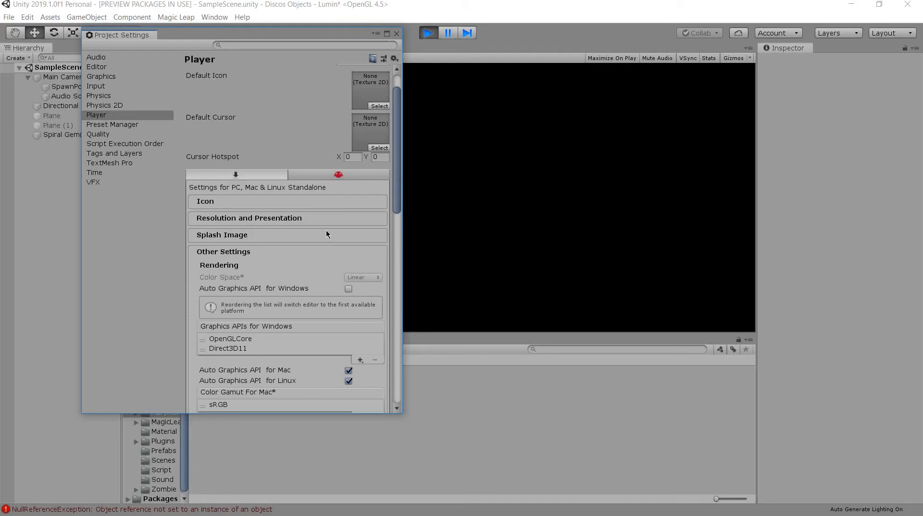
pyautogui.moveTo(325, 224)
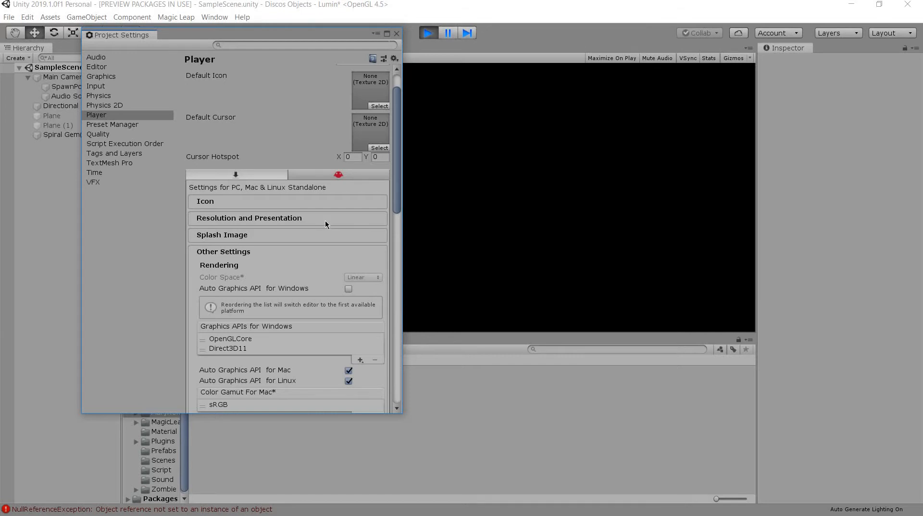
pyautogui.moveTo(375, 106)
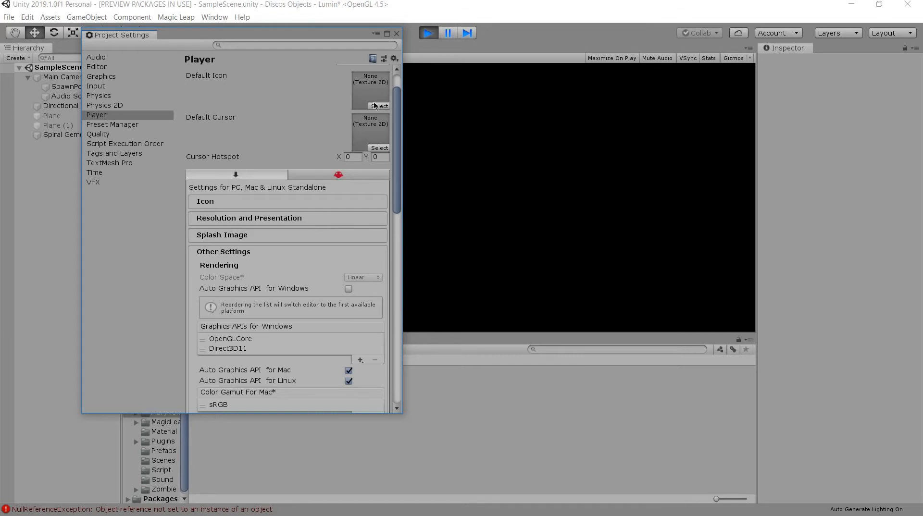
pyautogui.moveTo(398, 35)
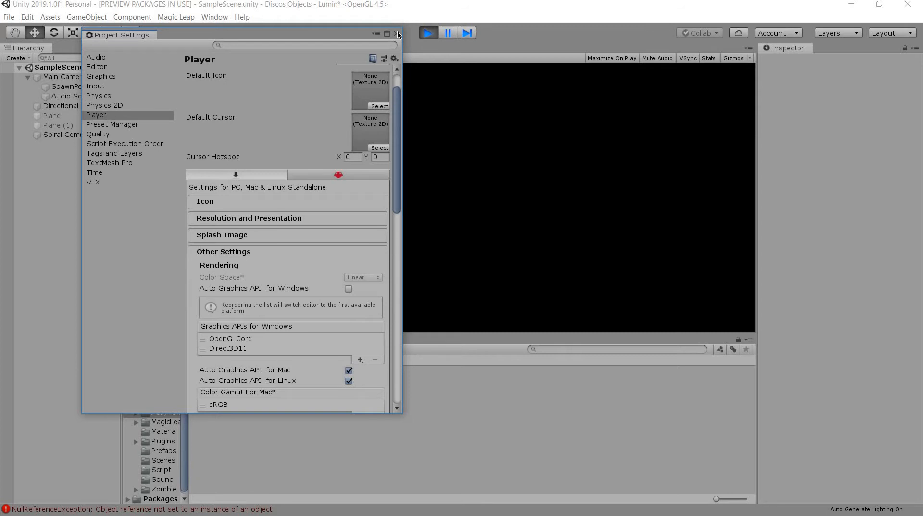
pyautogui.click(397, 33)
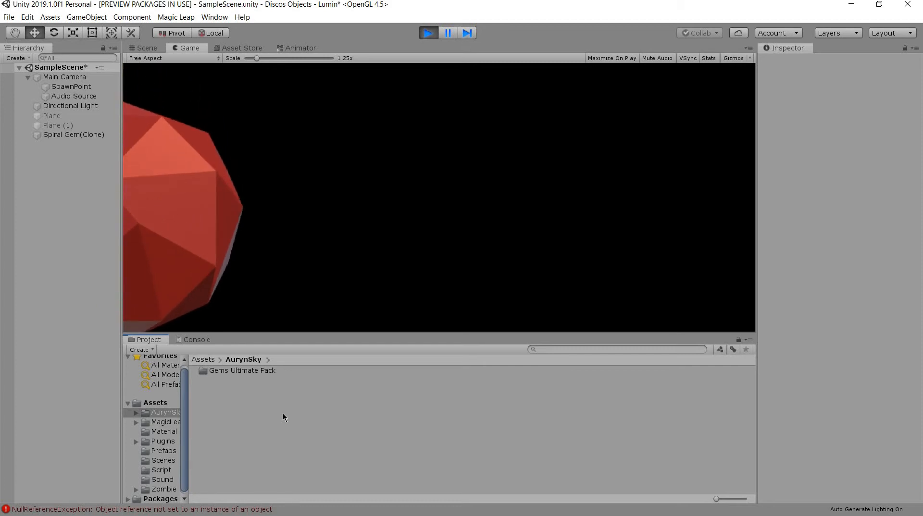
# In Magic Leap Package Manager, inspect the installed Lumin SDK 0.22.0 options and collapse the row without uninstalling.
pyautogui.press('alt+tab')
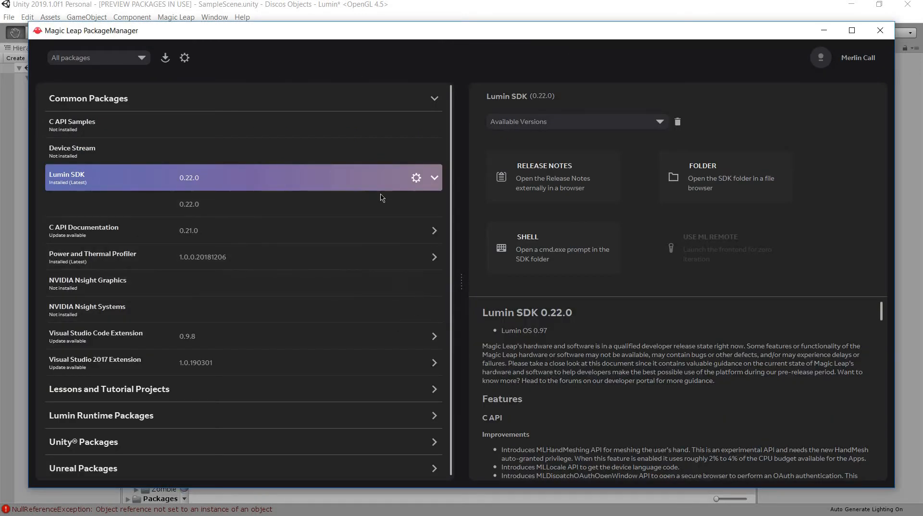
pyautogui.moveTo(413, 219)
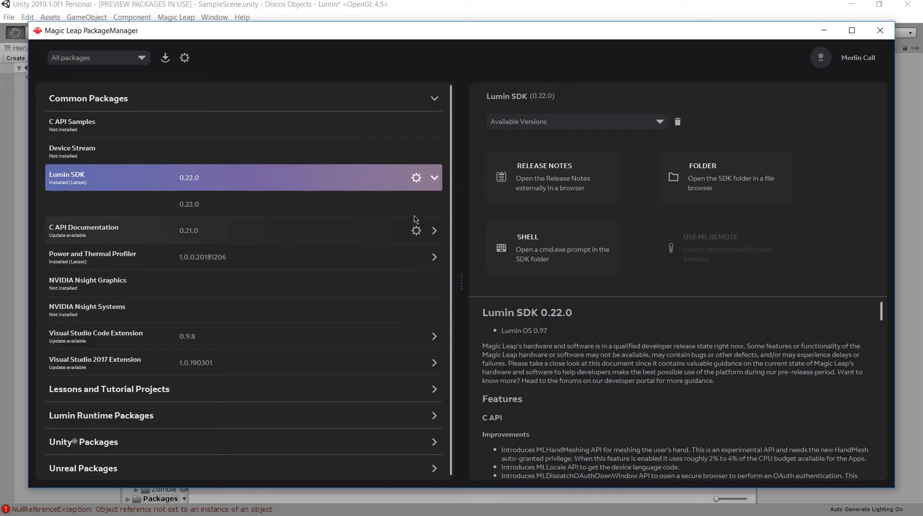
pyautogui.click(416, 204)
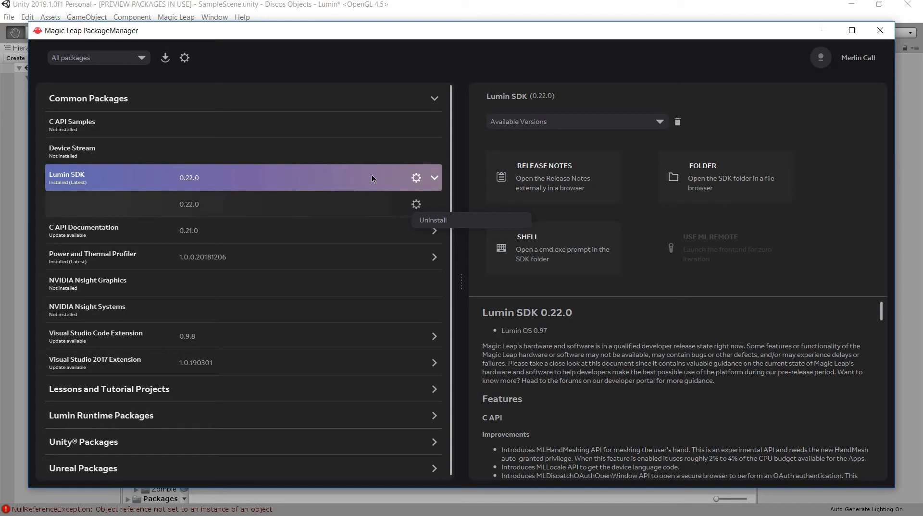
pyautogui.click(435, 178)
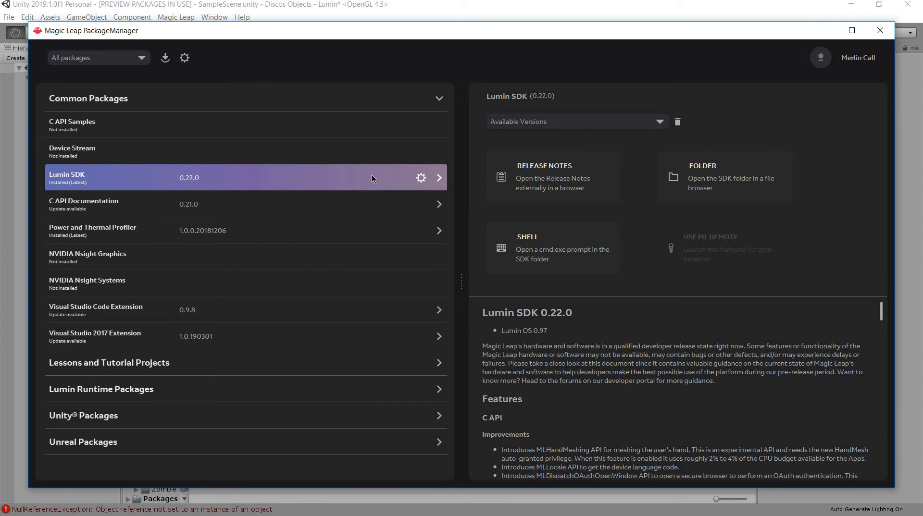
pyautogui.moveTo(361, 170)
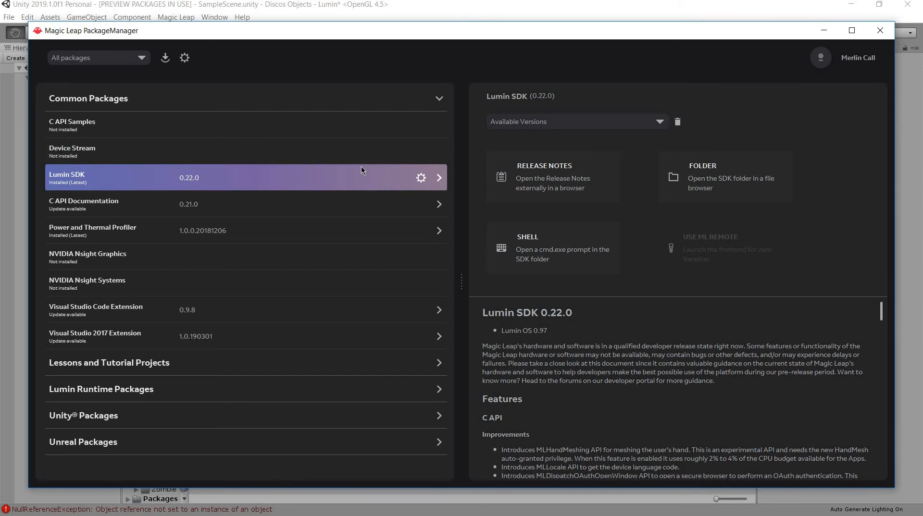
pyautogui.moveTo(383, 194)
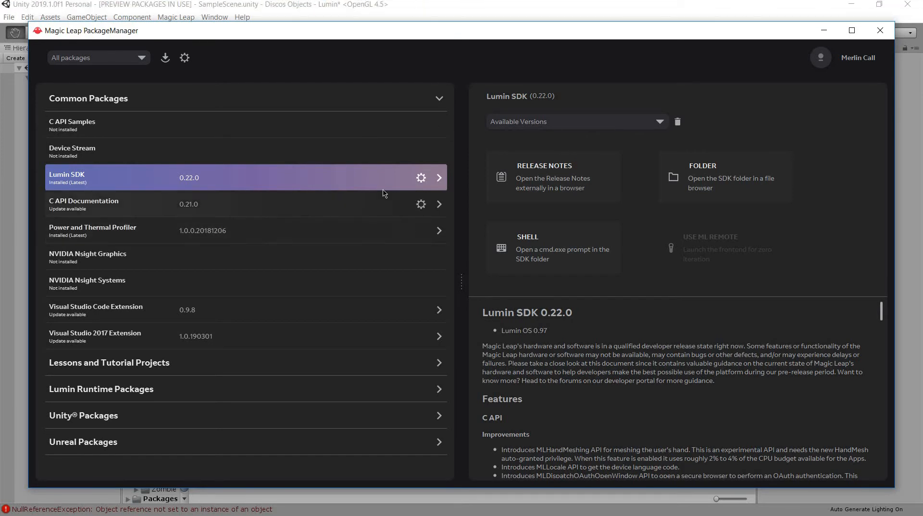
pyautogui.moveTo(369, 197)
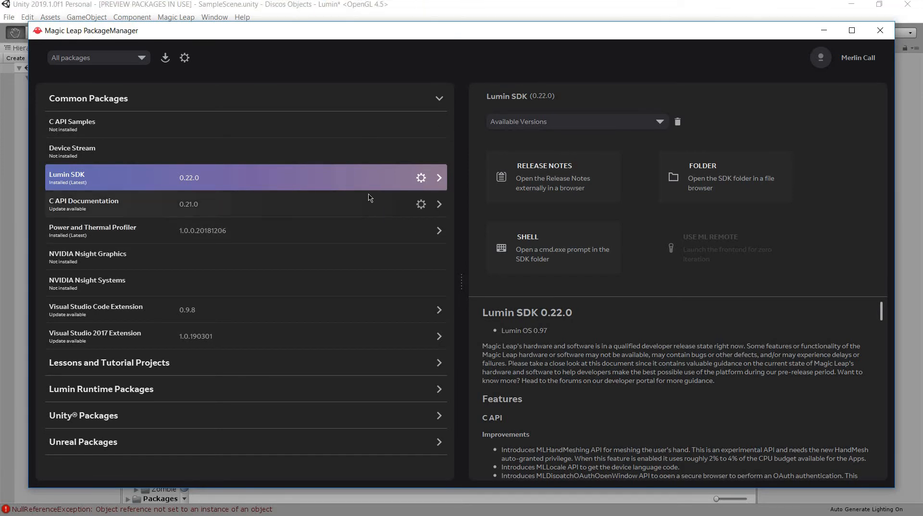
pyautogui.moveTo(370, 191)
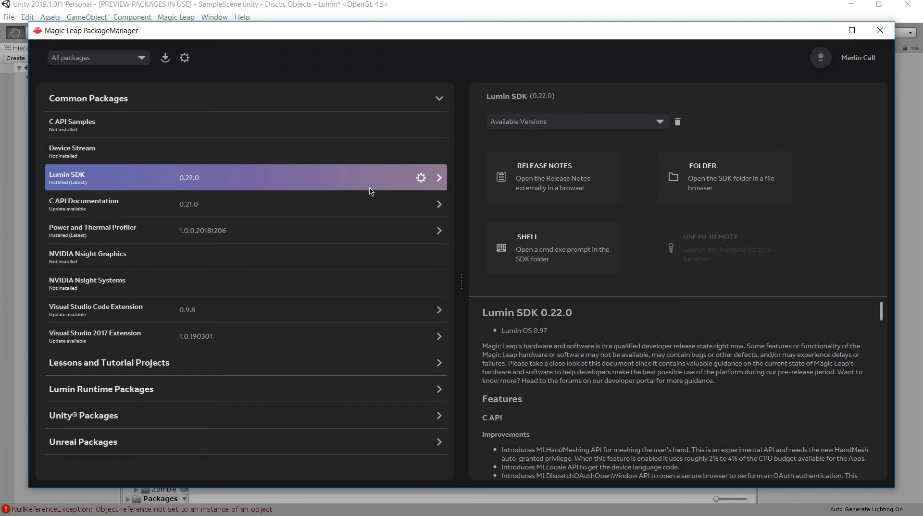
pyautogui.moveTo(364, 191)
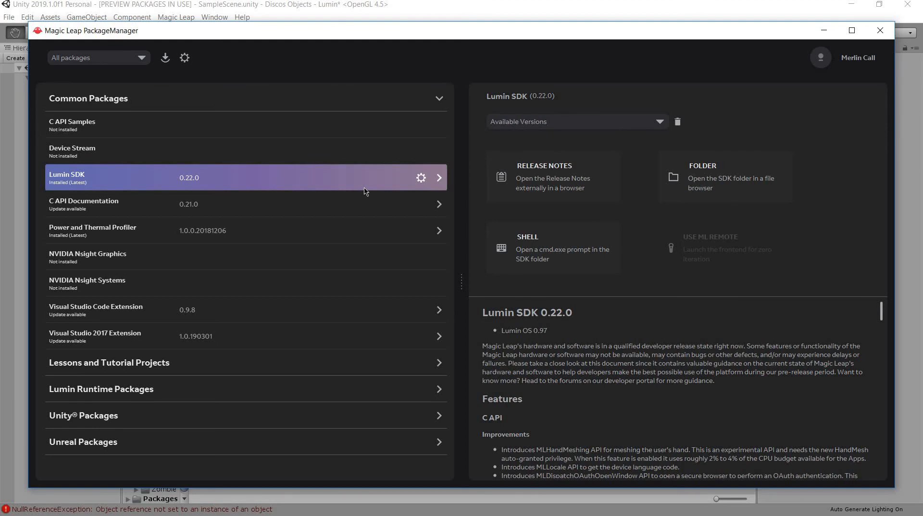
pyautogui.moveTo(421, 179)
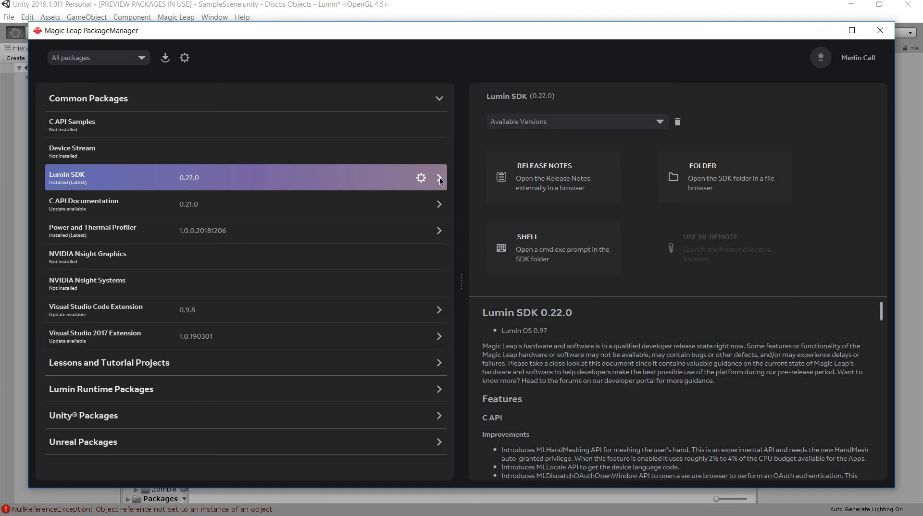
pyautogui.moveTo(614, 81)
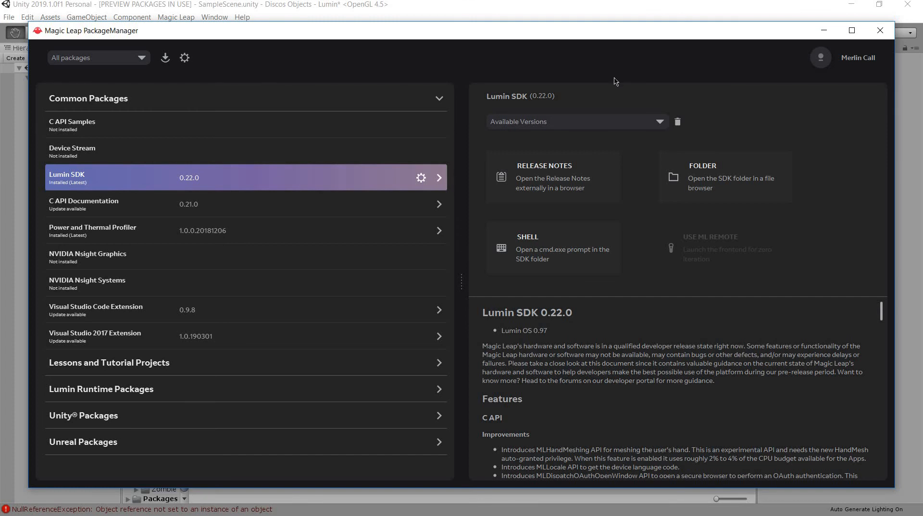
pyautogui.moveTo(707, 343)
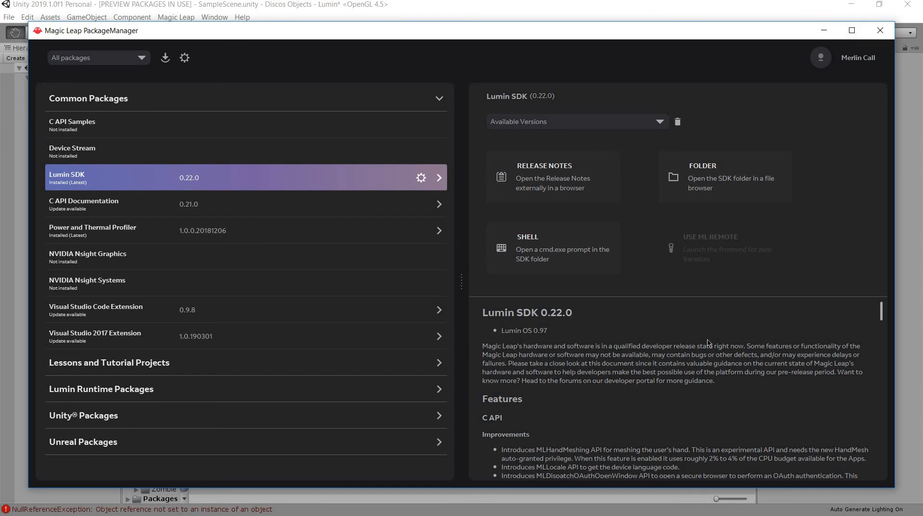
pyautogui.moveTo(566, 350)
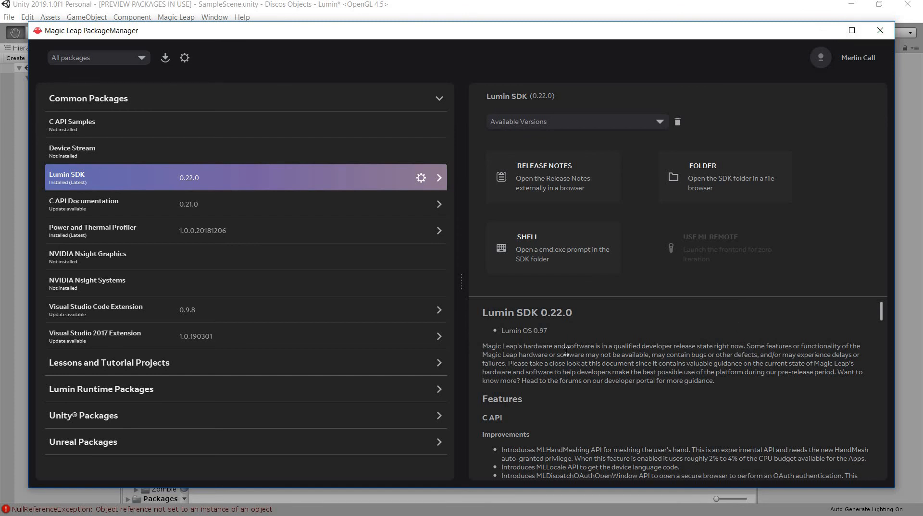